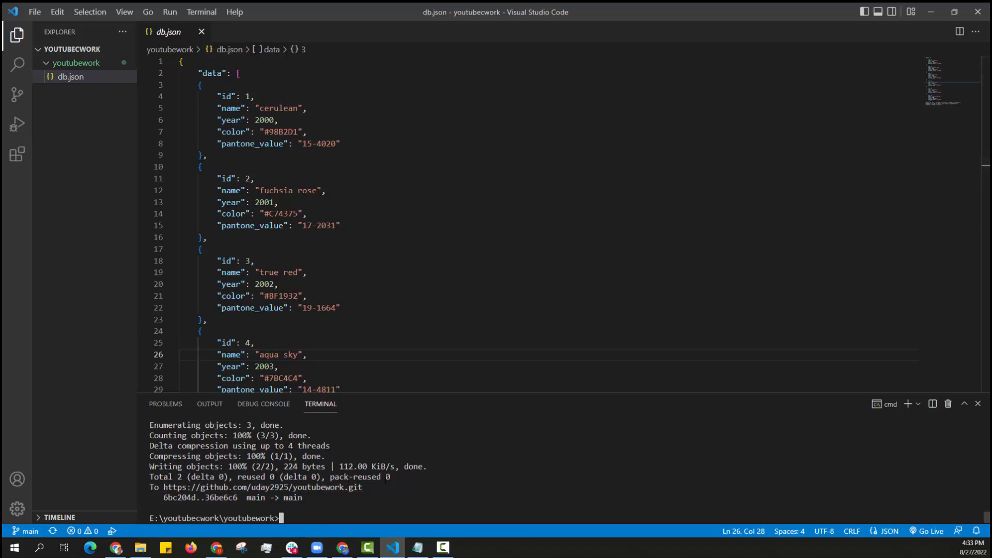
# - Run npm init -y in the terminal to generate a default package.json
pyautogui.write('npm')
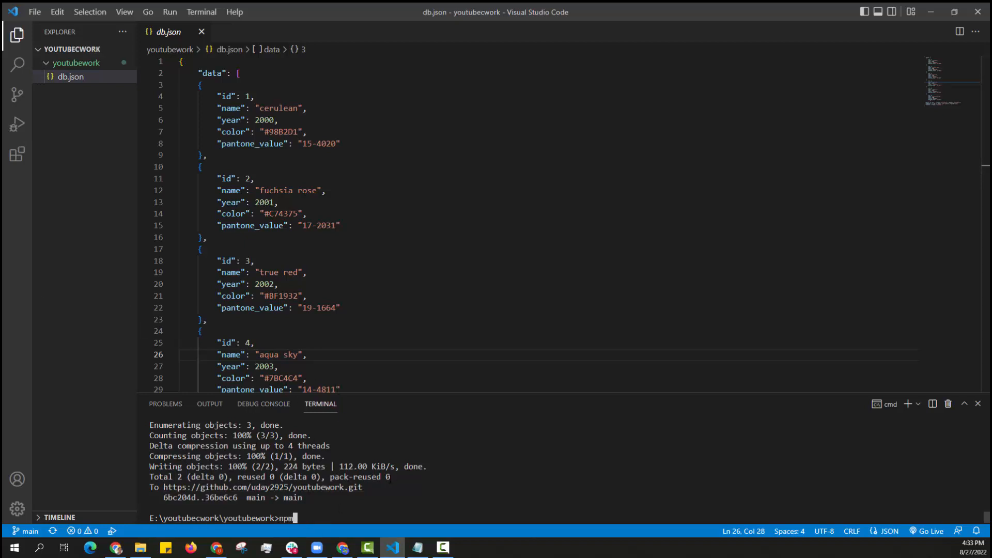
pyautogui.write('init')
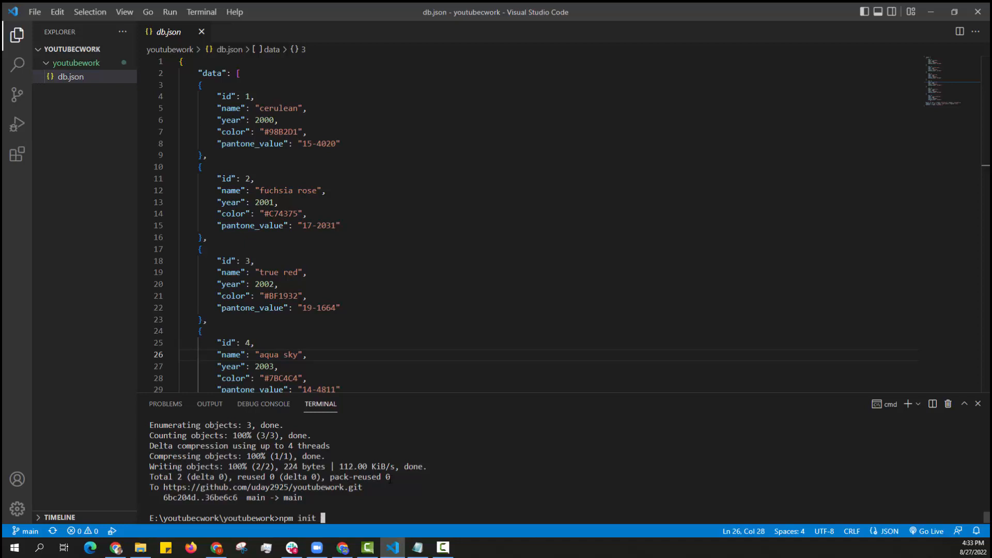
pyautogui.write('-y')
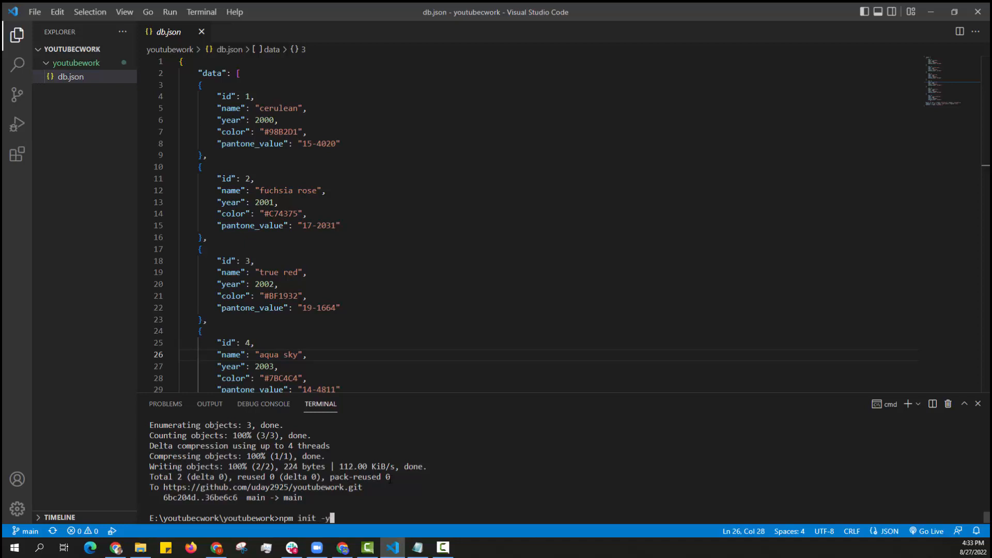
pyautogui.press('Return')
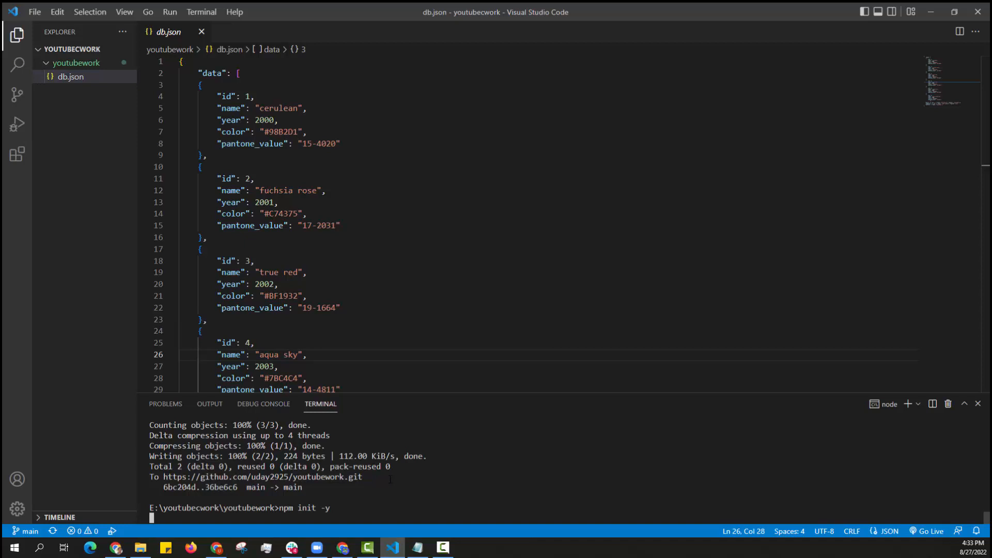
pyautogui.press('Return')
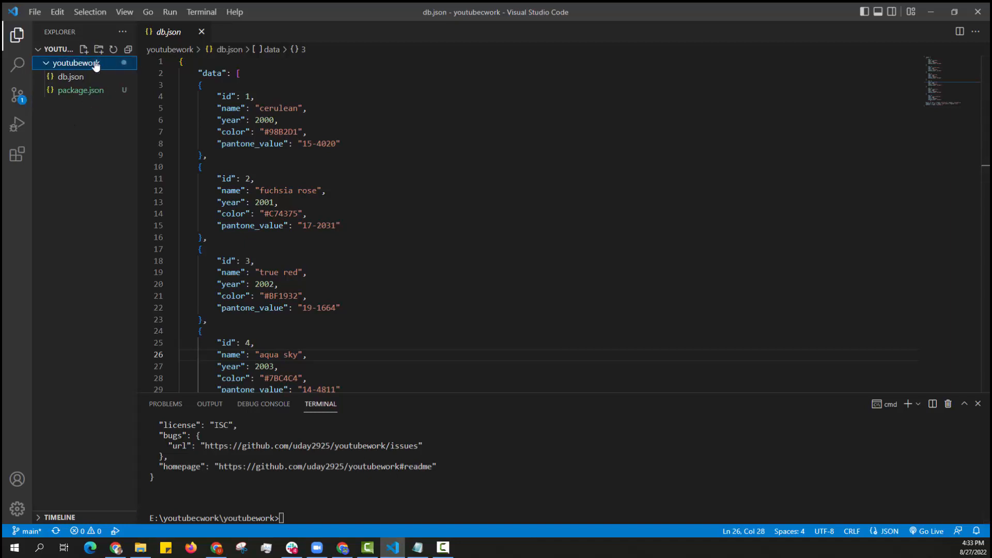
# - Create an empty index.js and add a "start": "node index.js" script to package.json
pyautogui.click(84, 50)
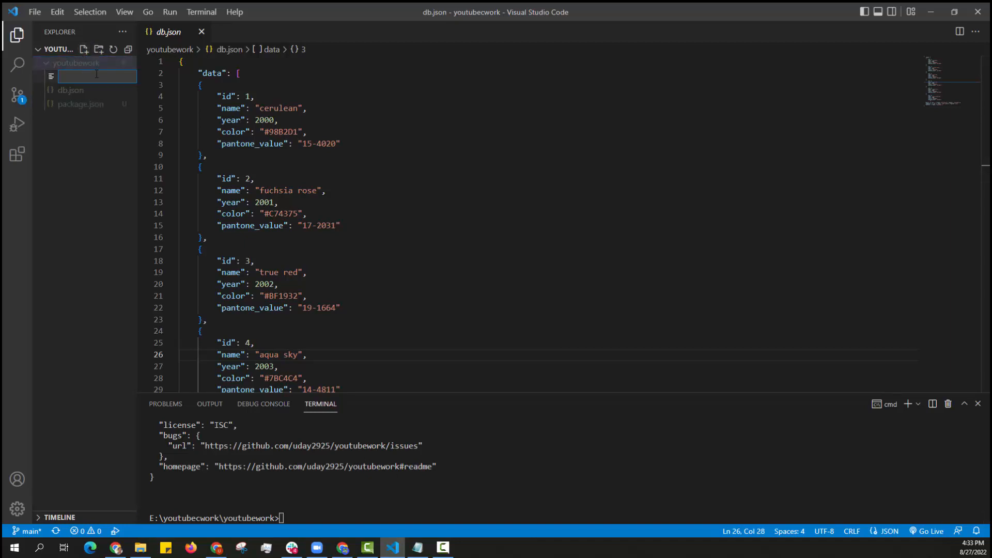
pyautogui.press('Escape')
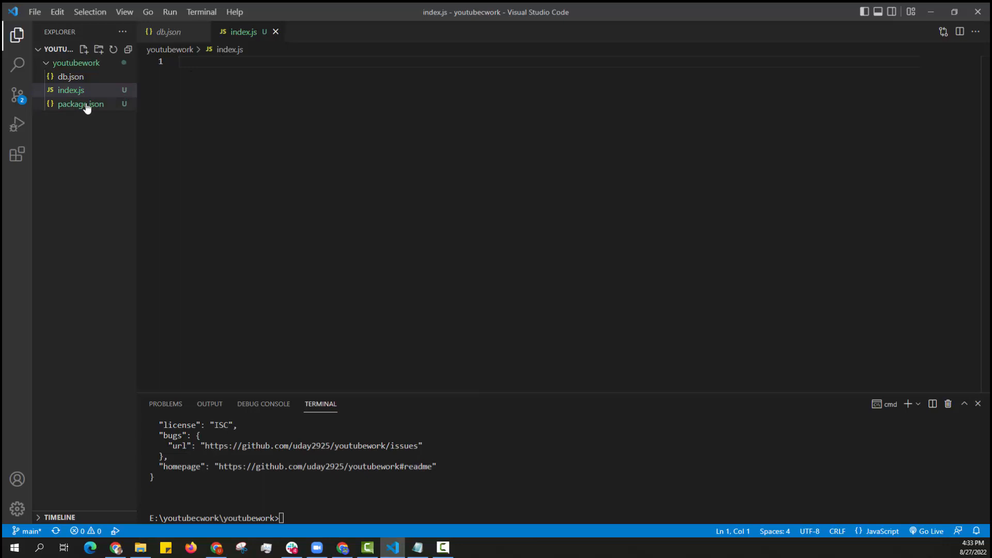
pyautogui.click(79, 104)
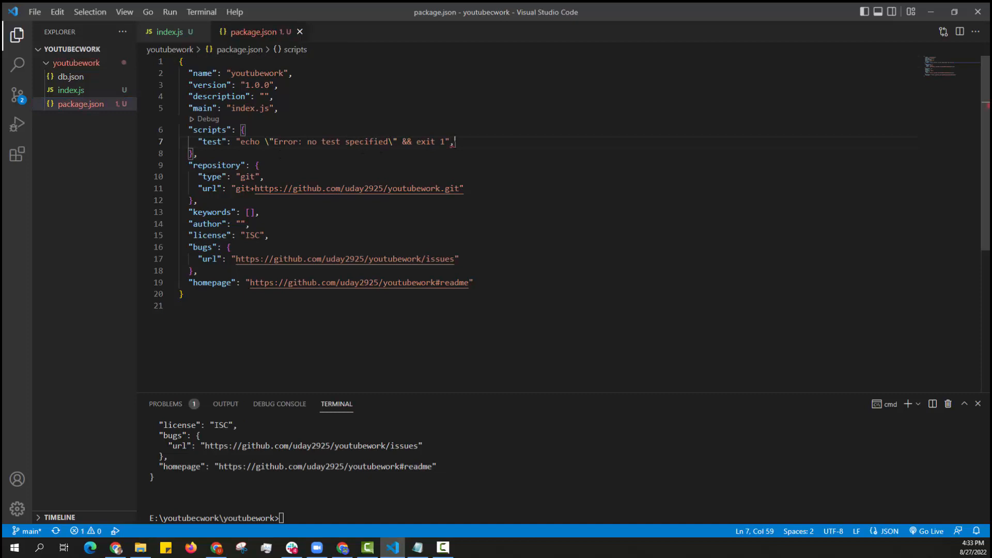
pyautogui.write('"start"')
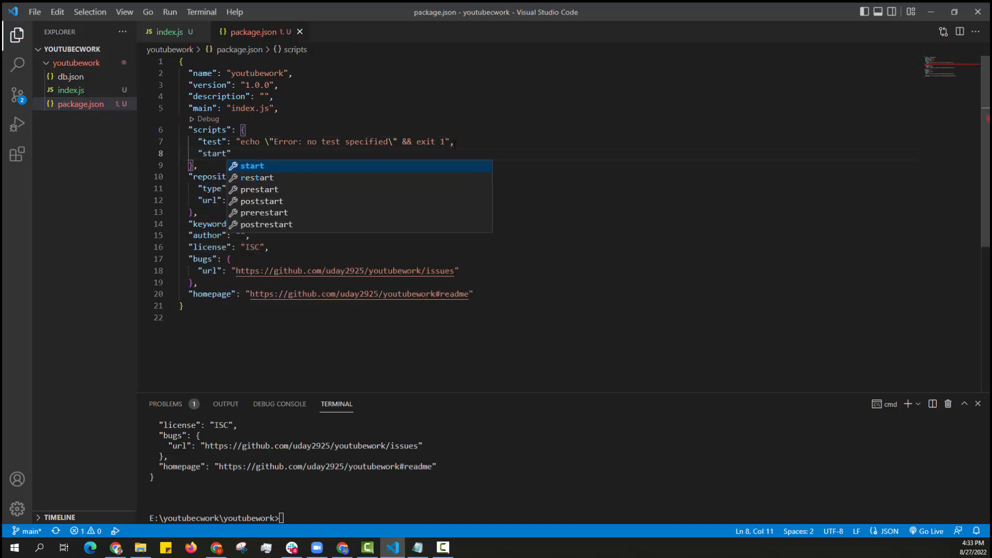
pyautogui.write(':inde')
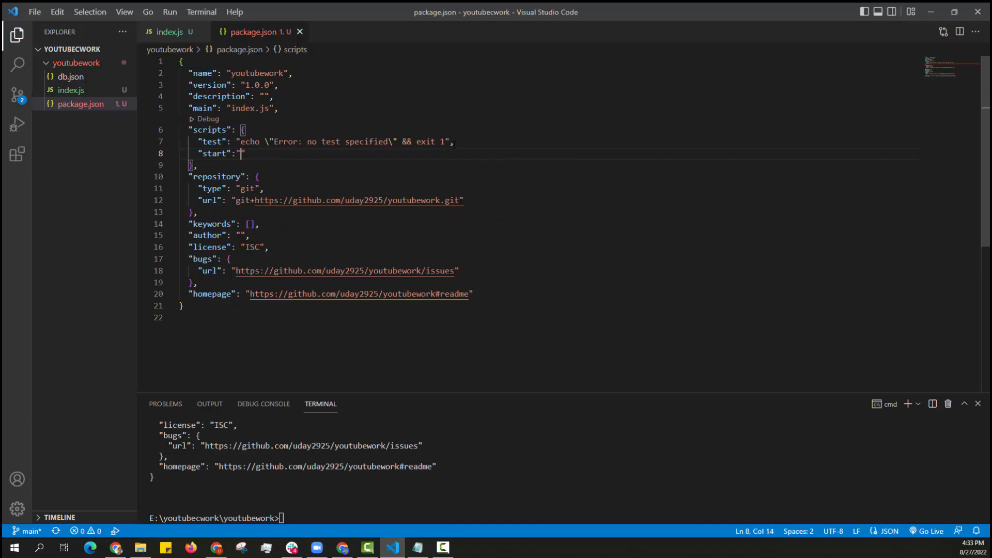
pyautogui.write('node index')
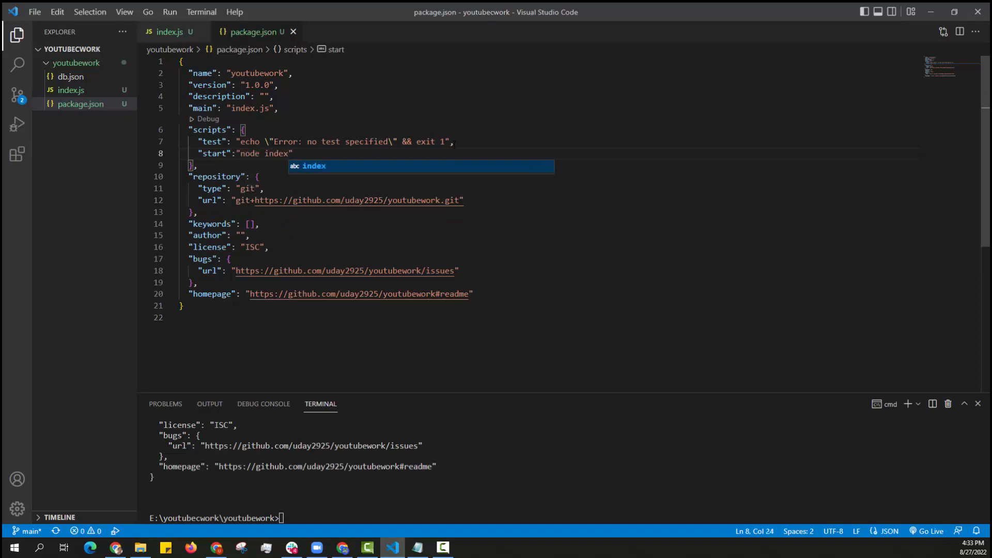
pyautogui.write('.js')
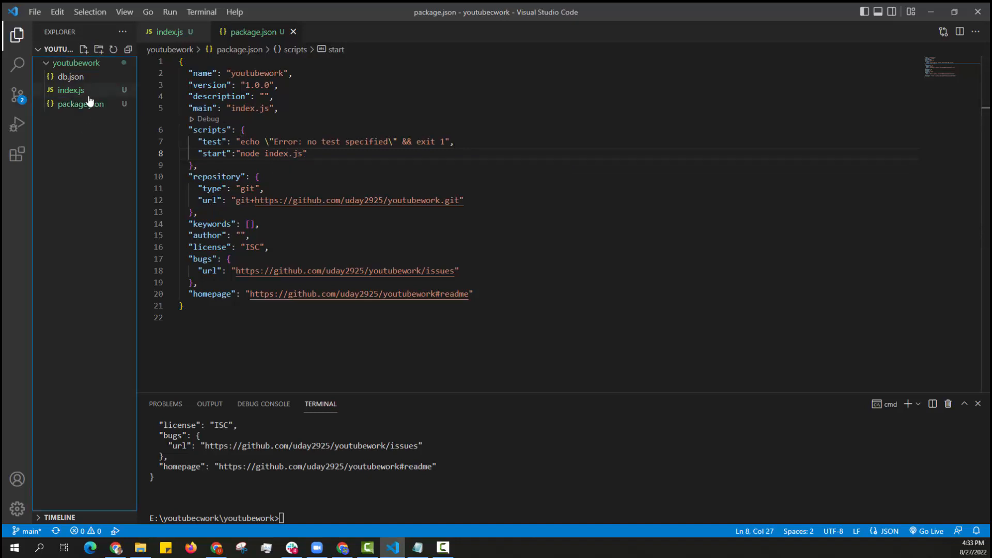
# - Open index.js, check json-server on npmjs, and run npm i json-server
pyautogui.click(71, 89)
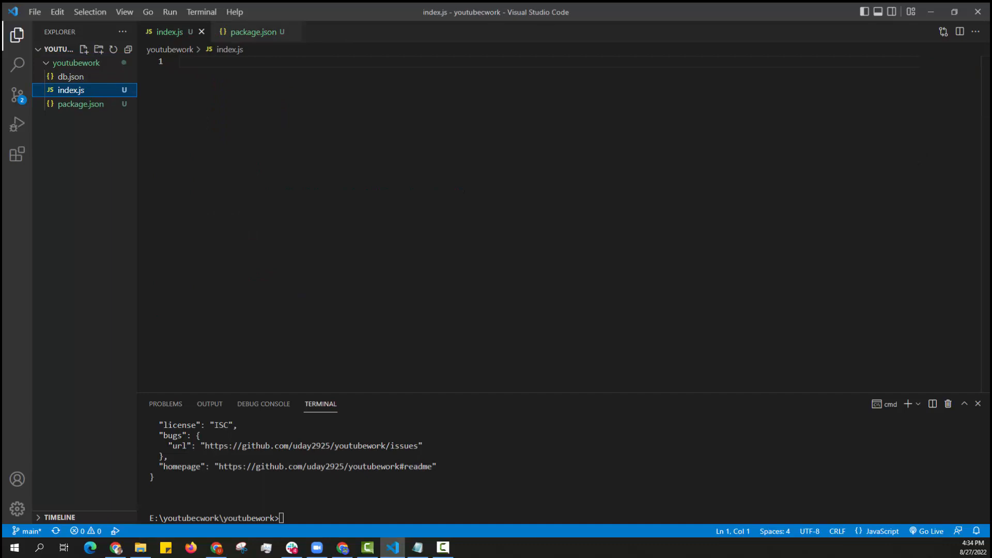
pyautogui.moveTo(283, 548)
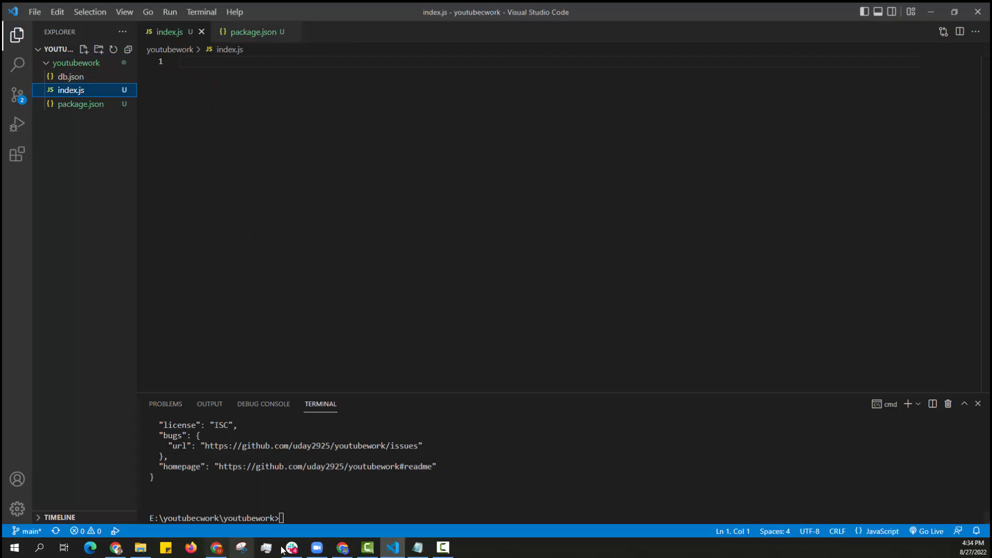
pyautogui.click(342, 547)
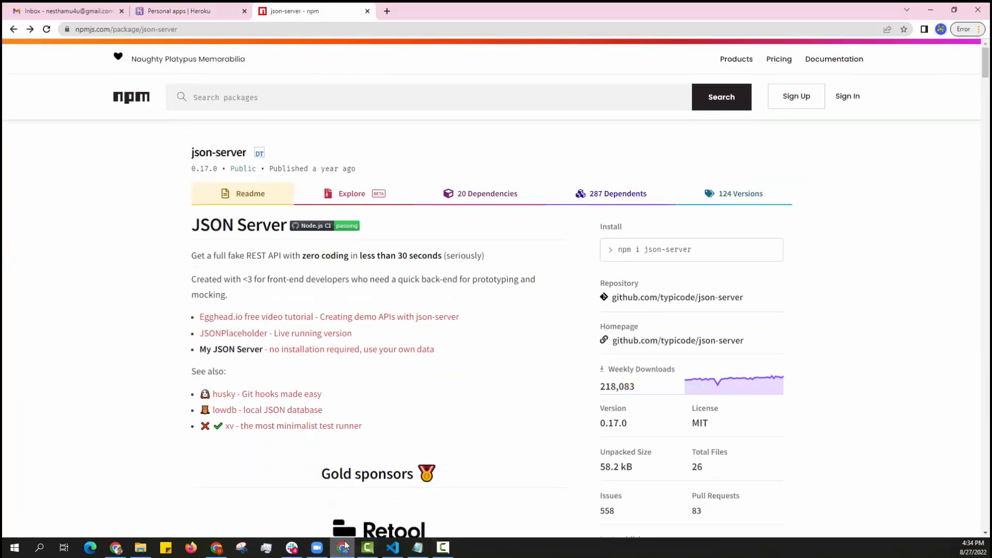
pyautogui.click(392, 547)
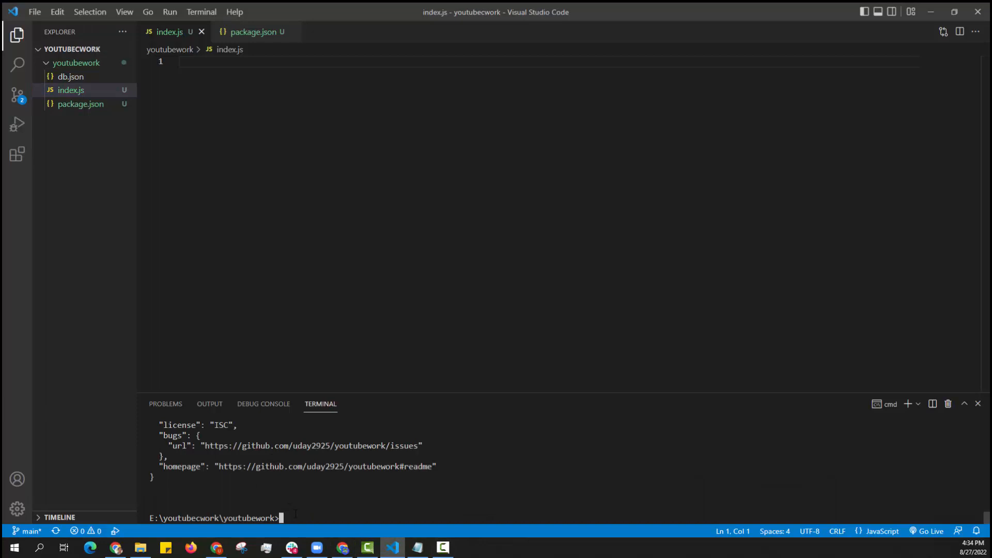
pyautogui.write('npm i json-server')
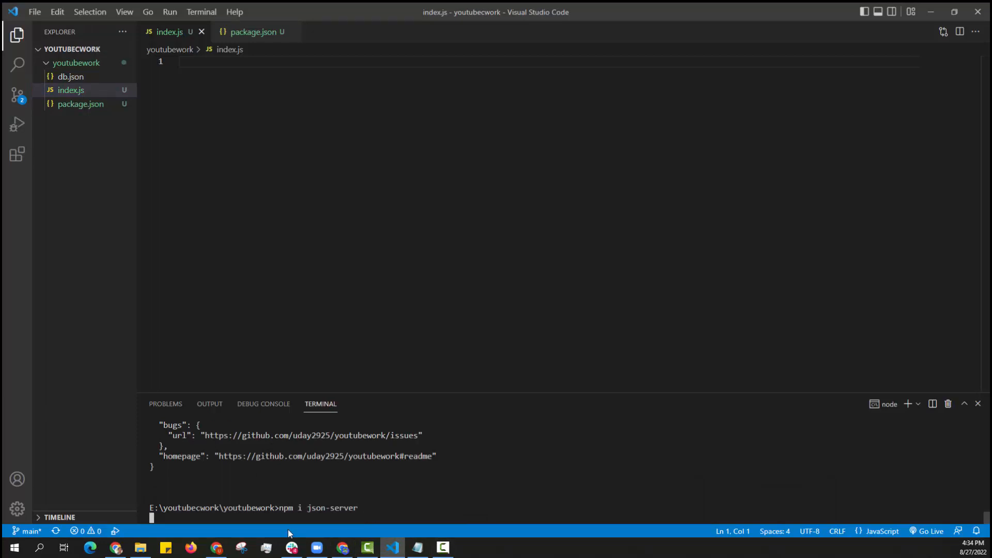
pyautogui.moveTo(290, 548)
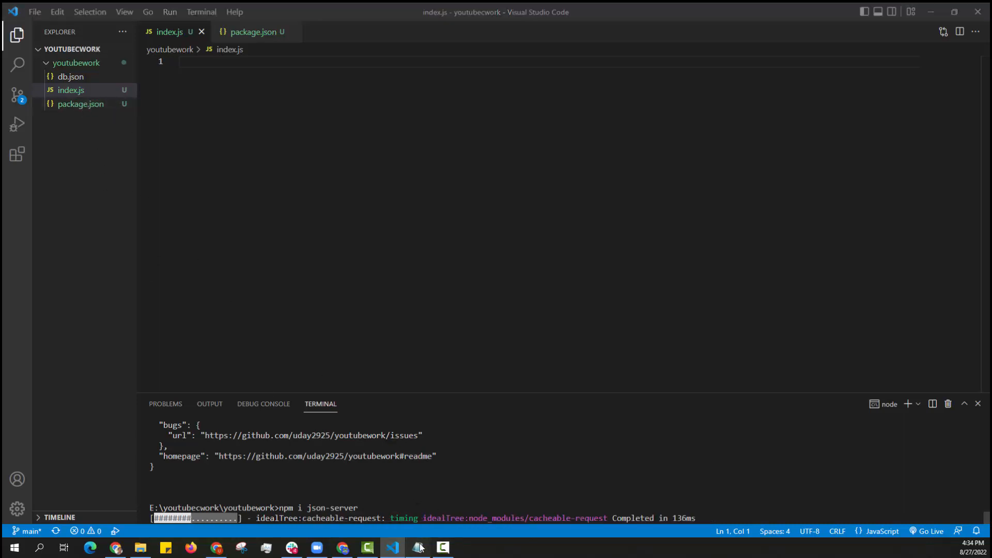
# - Paste the json-server setup code from Notepad into index.js, serving db.json on port 3200
pyautogui.click(416, 547)
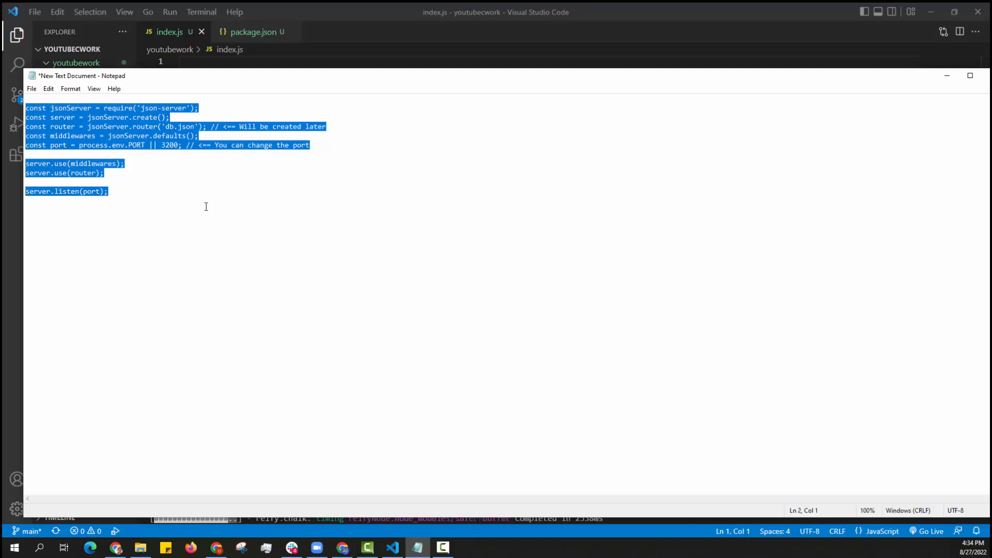
pyautogui.click(175, 126)
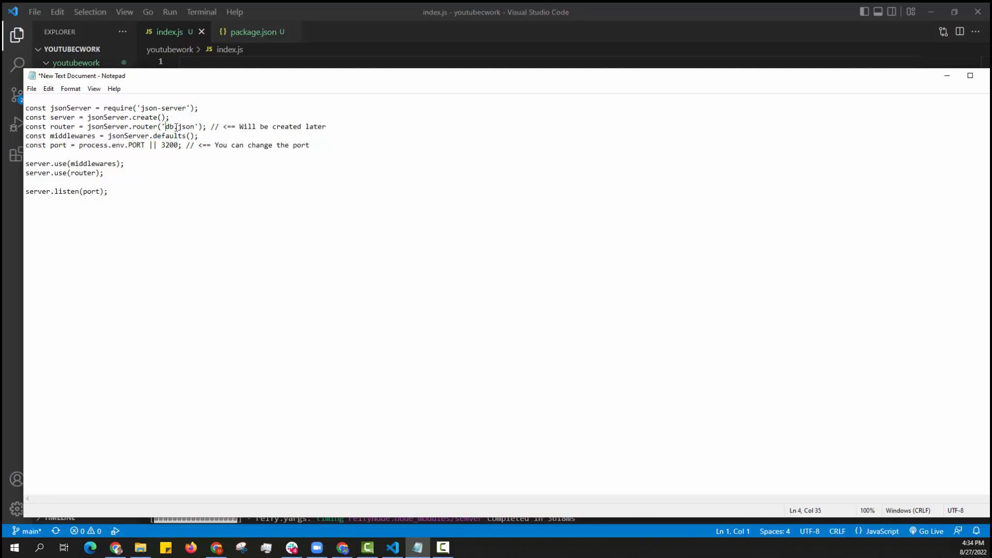
pyautogui.doubleClick(177, 126)
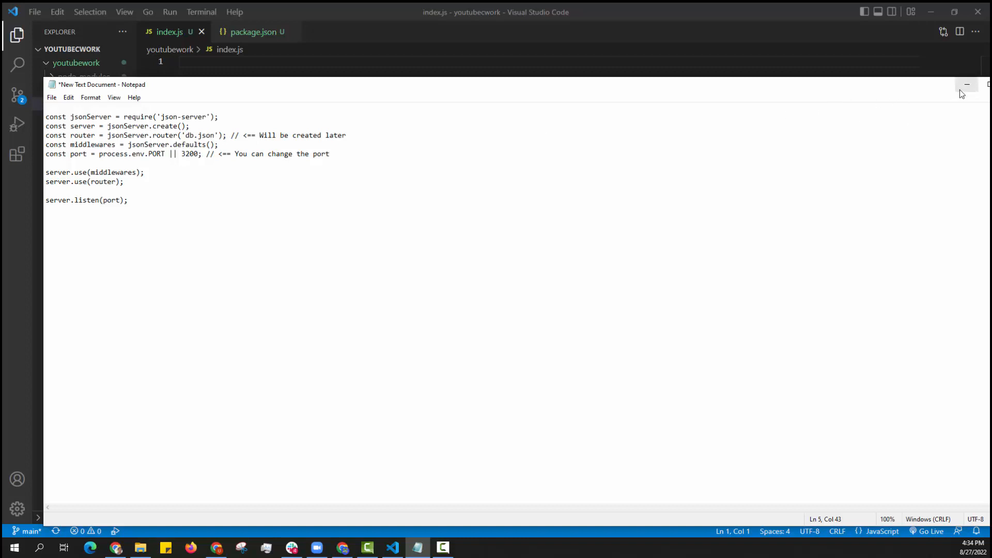
pyautogui.click(964, 84)
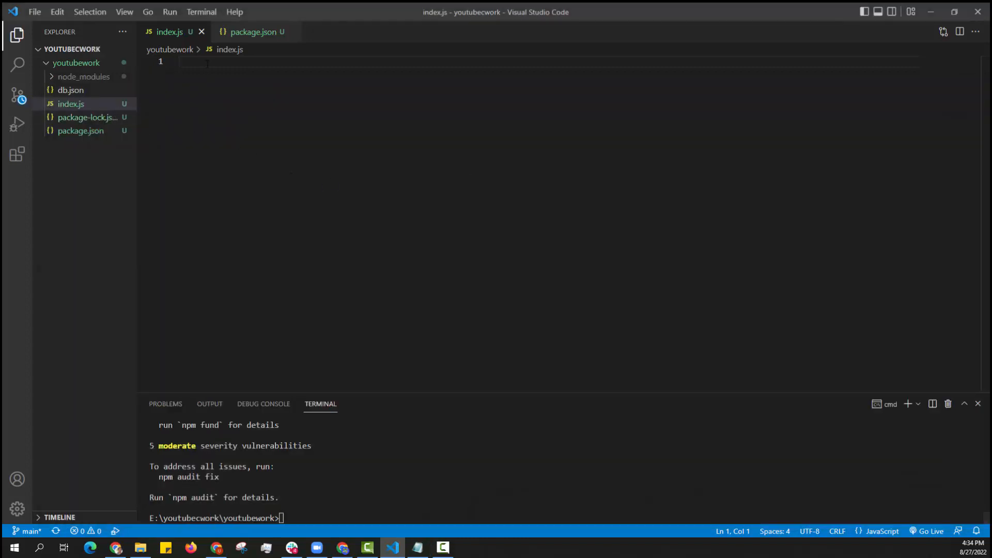
pyautogui.write("const jsonServer = require('json-server');")
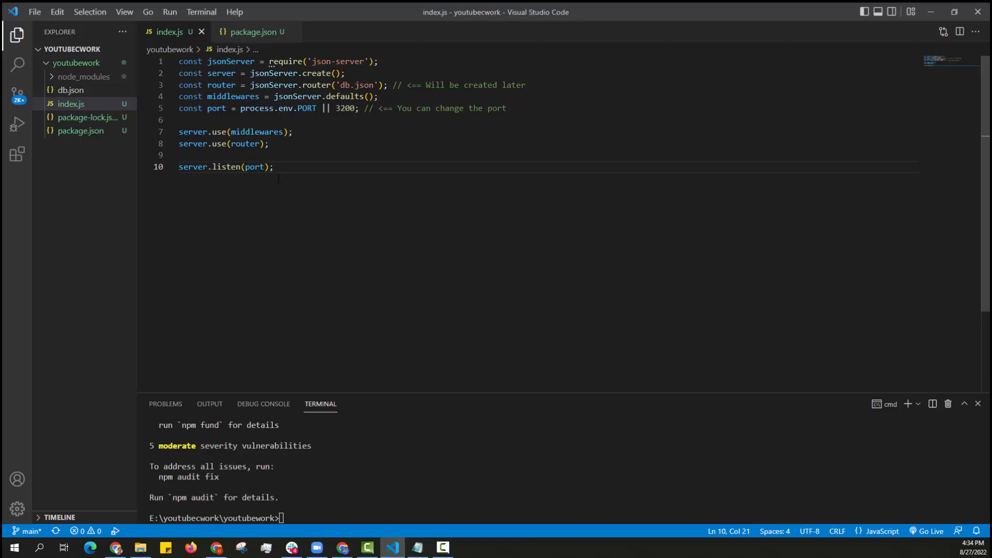
pyautogui.moveTo(155, 191)
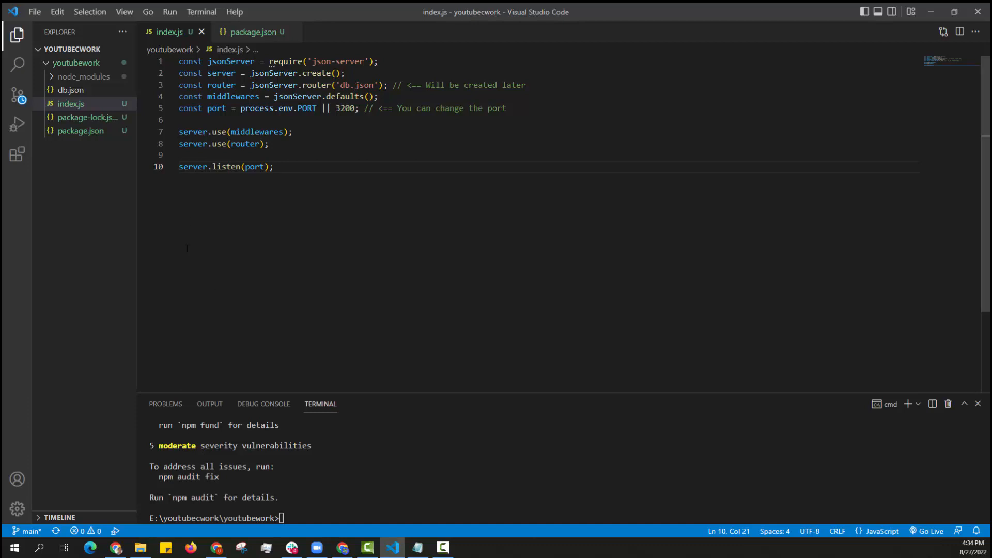
pyautogui.scroll(-3)
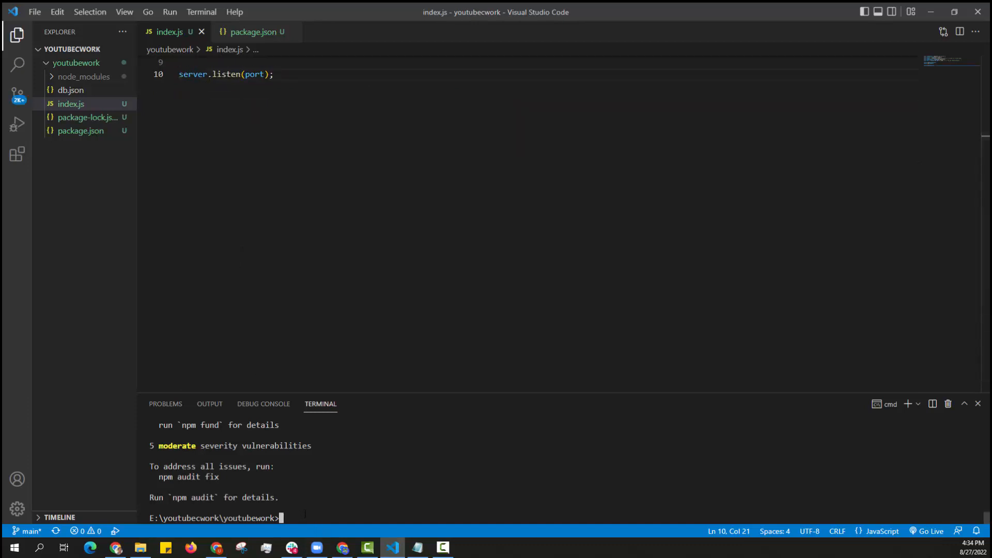
# - Discard the half-typed node command and run git add to stage all files
pyautogui.write('node')
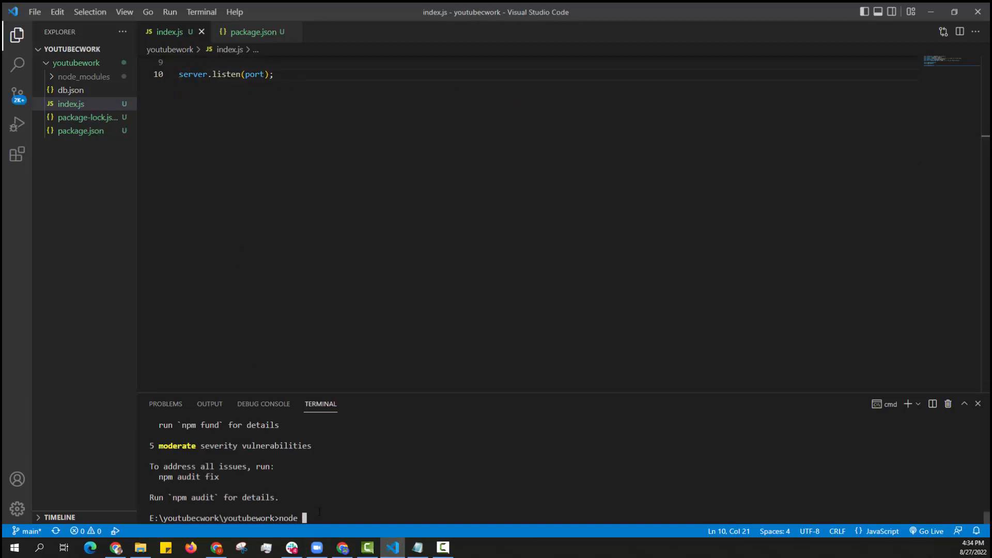
pyautogui.press('Backspace')
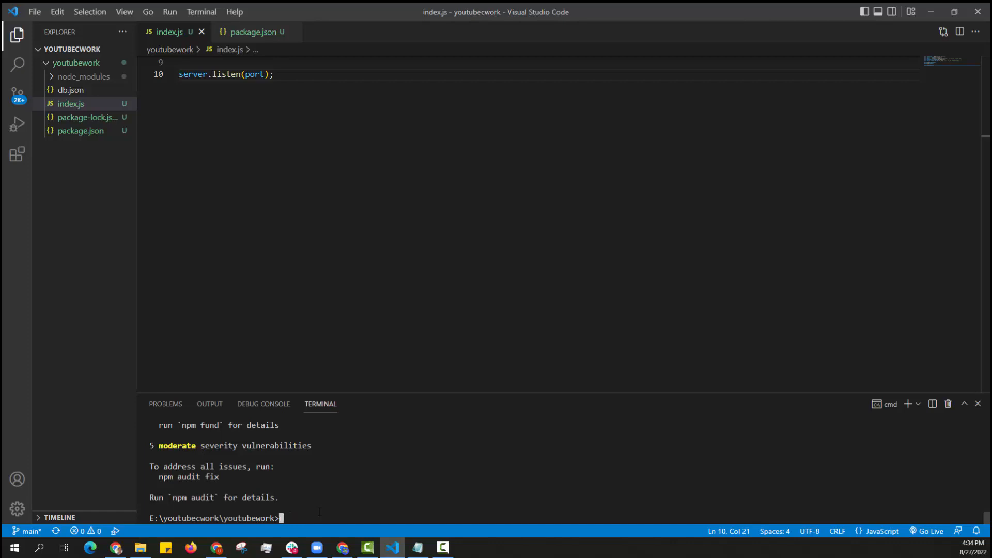
pyautogui.write('git add')
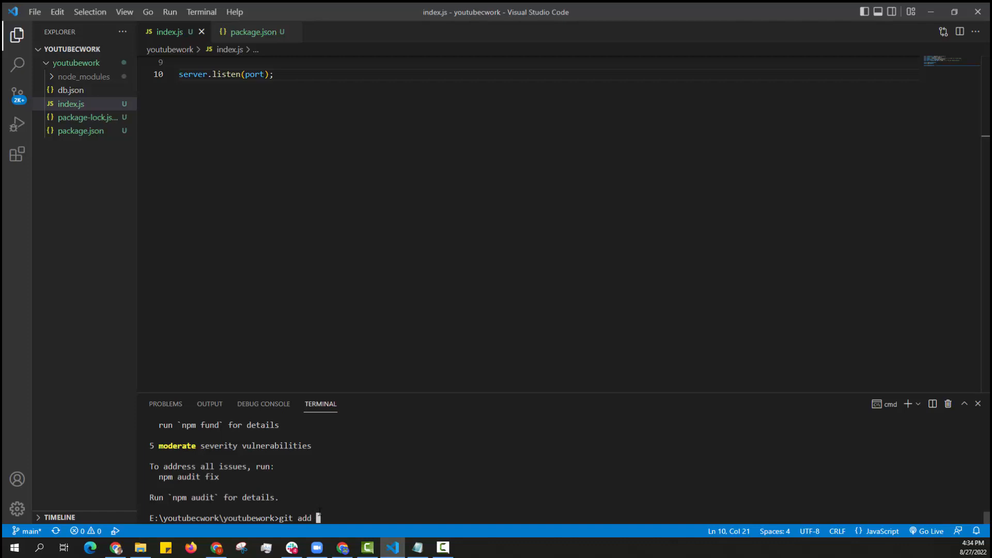
pyautogui.press('Return')
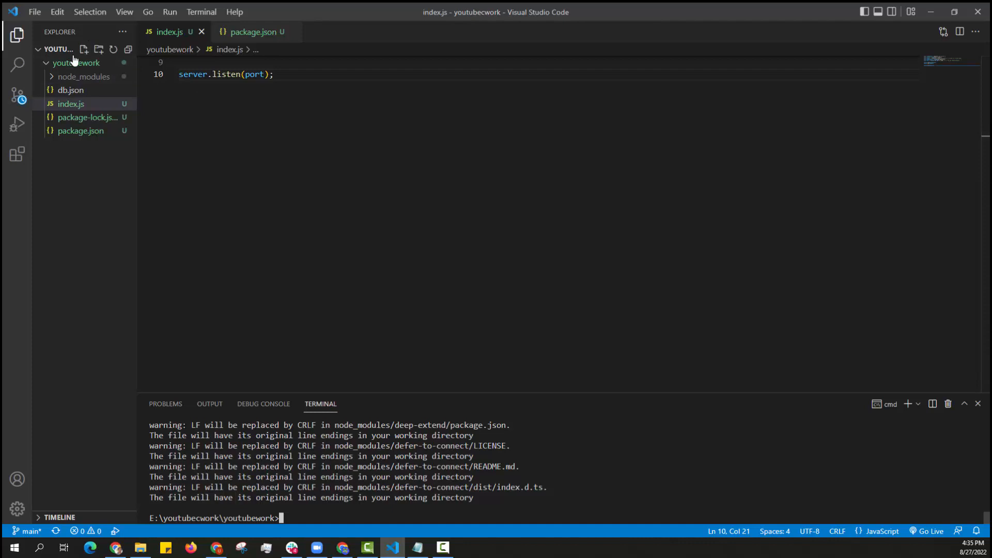
# - Add a .gitignore file to the project folder containing node_modules
pyautogui.rightClick(76, 63)
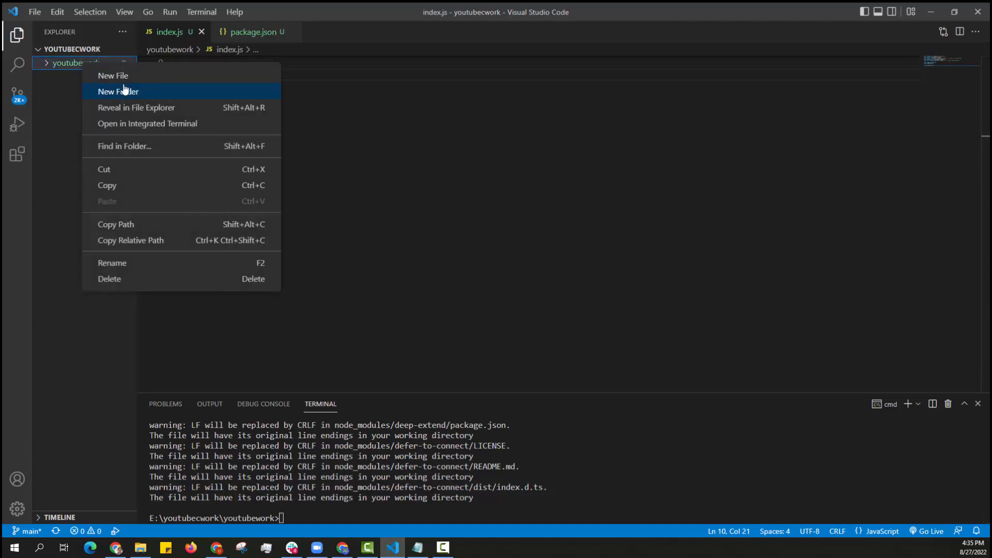
pyautogui.click(113, 75)
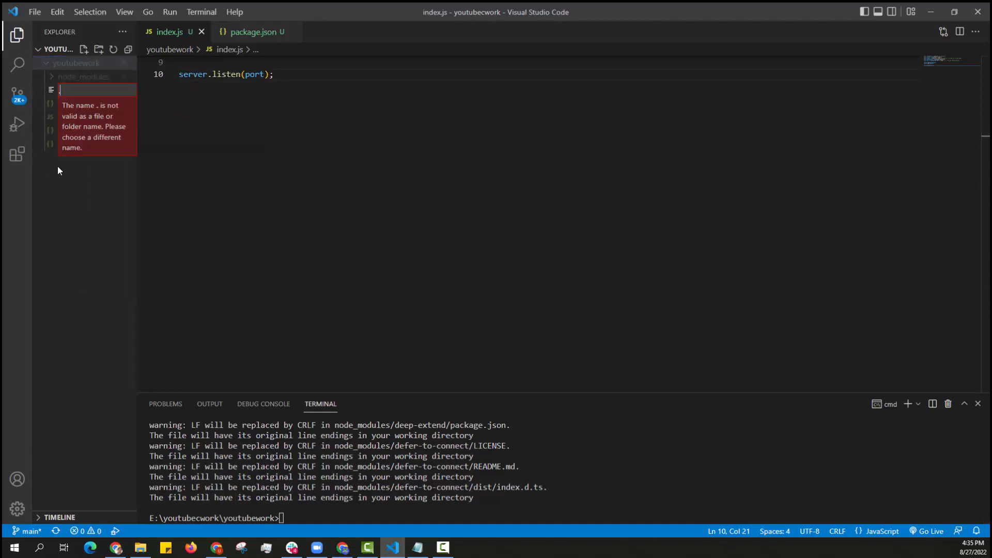
pyautogui.write('.git')
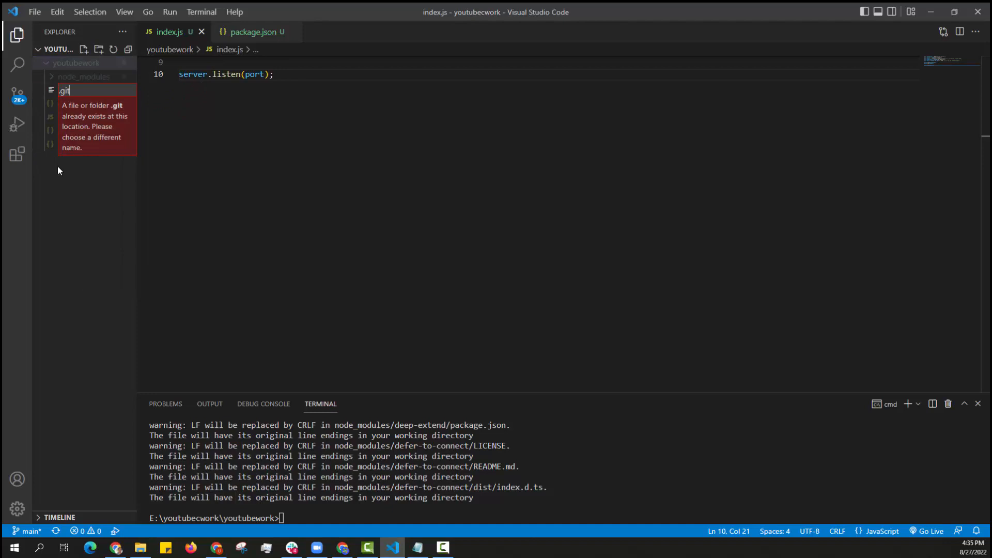
pyautogui.press('Escape')
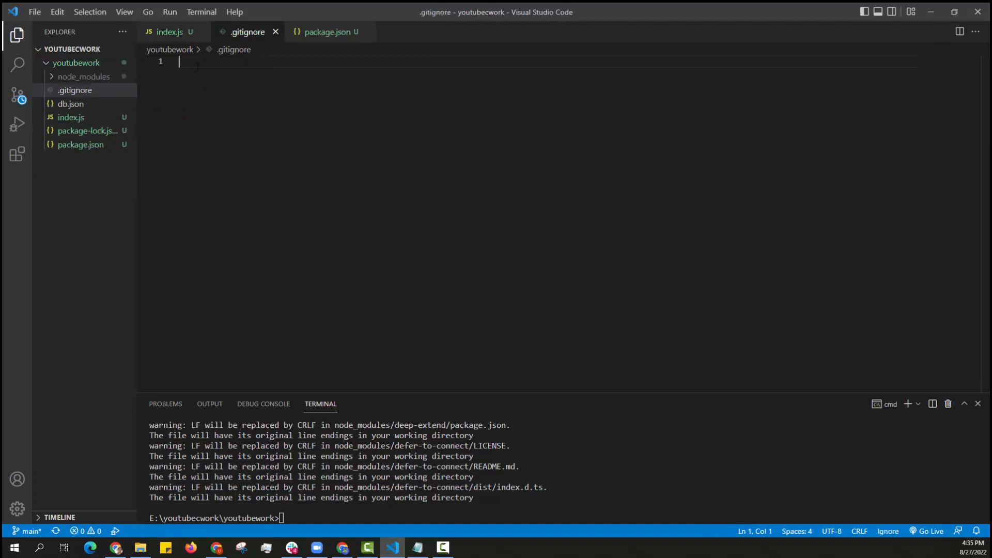
pyautogui.write('node')
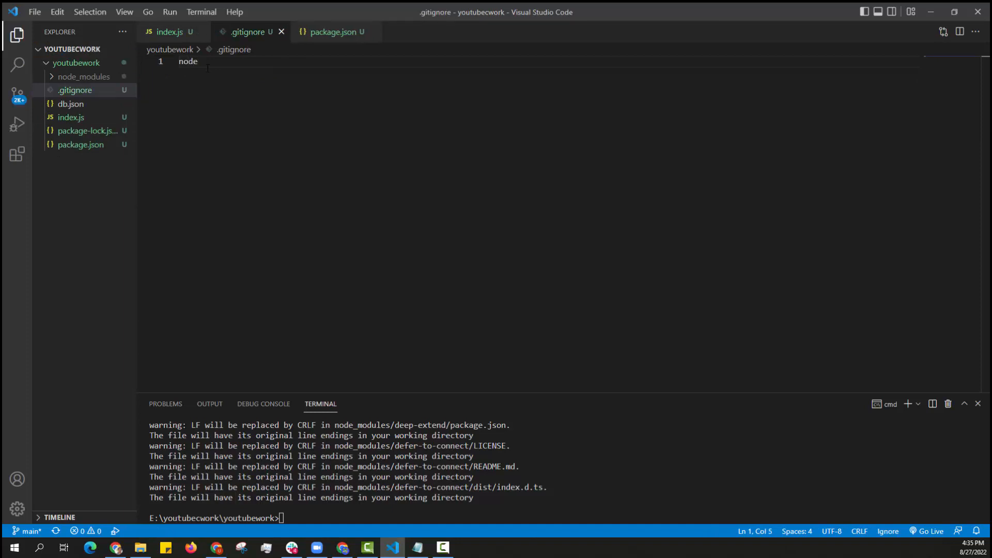
pyautogui.write('_modi')
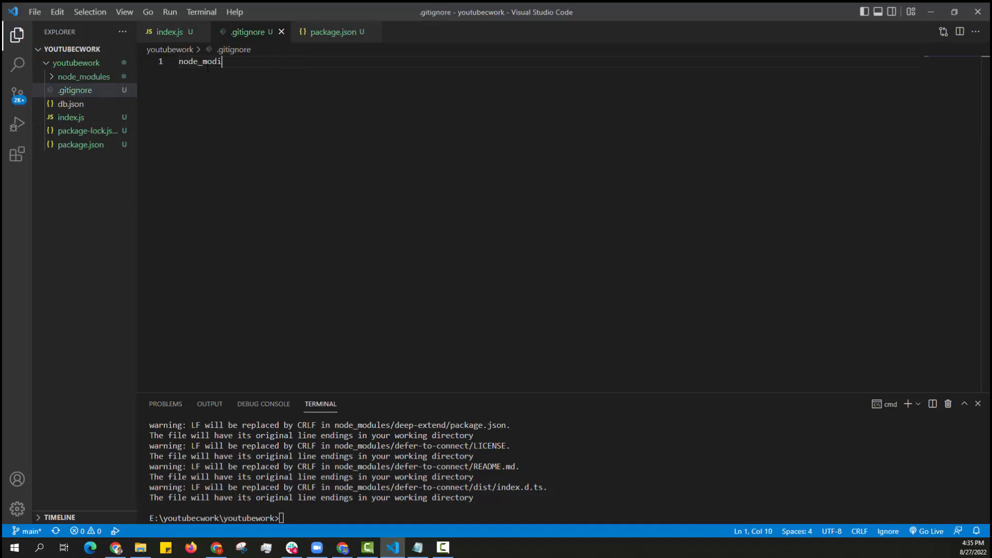
pyautogui.write('les')
pyautogui.click(566, 518)
pyautogui.write('git add .')
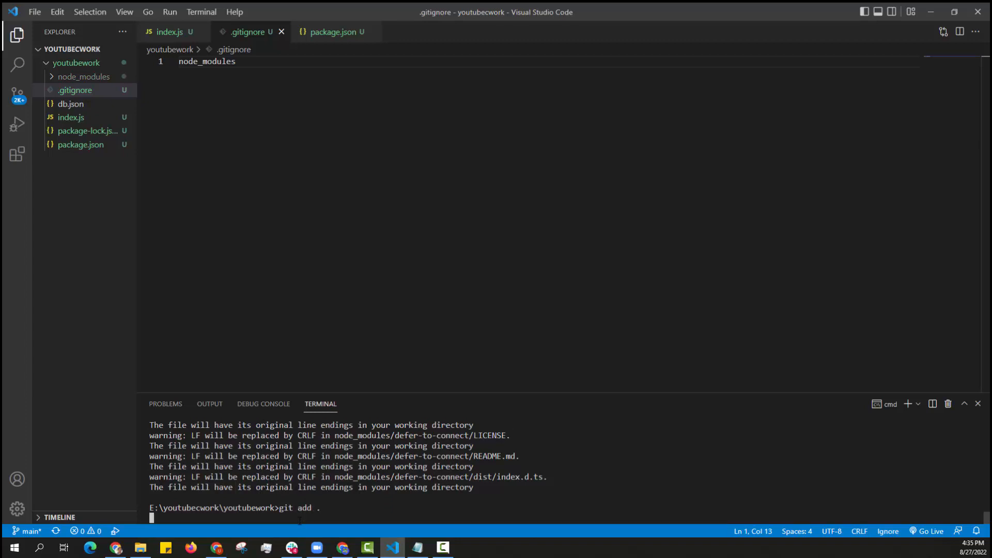
# - Stage the files, commit as "complete1", and push to origin main
pyautogui.press('Return')
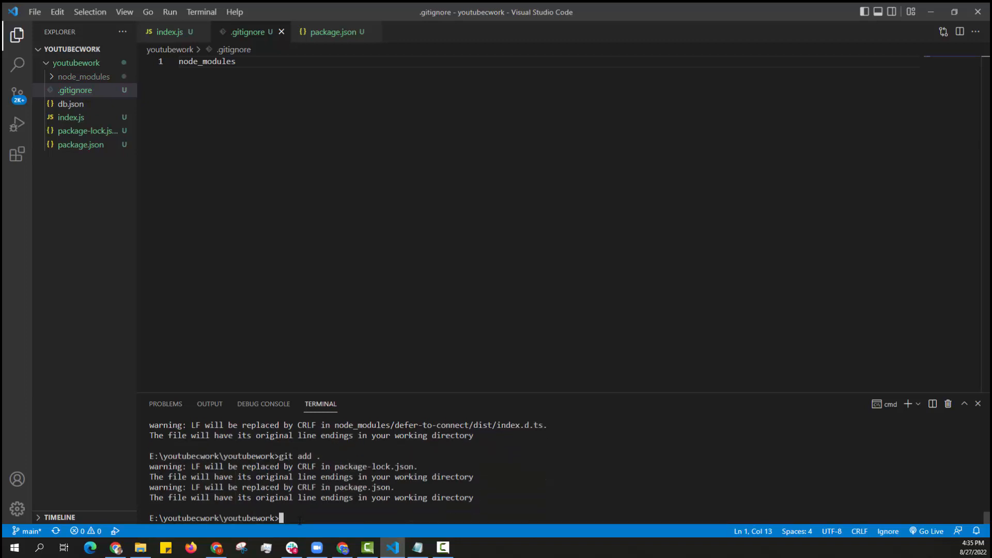
pyautogui.write('git')
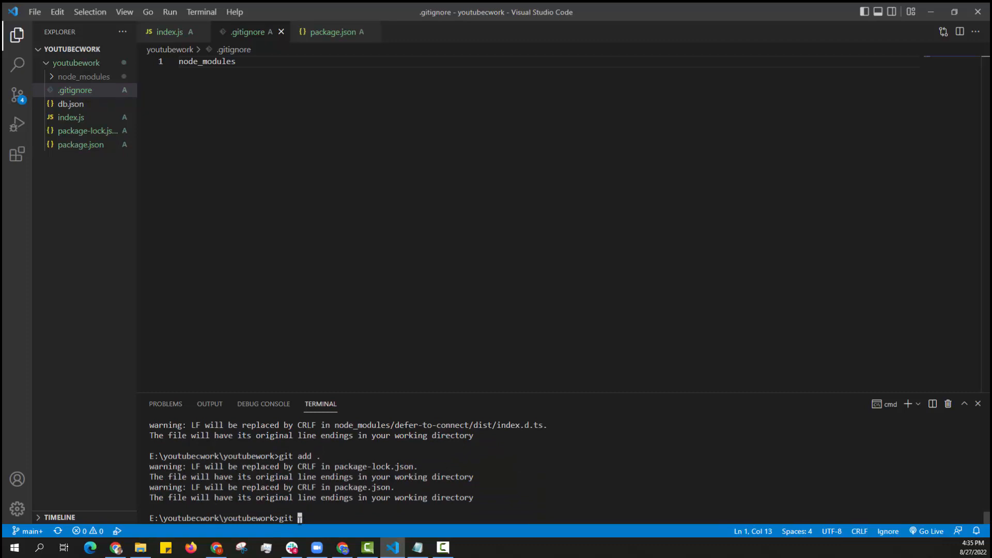
pyautogui.write('commit')
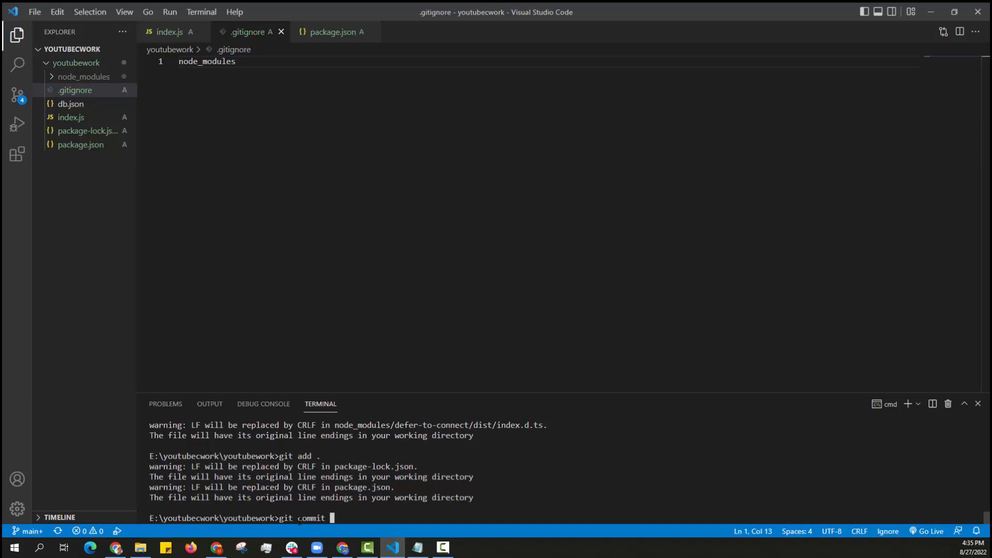
pyautogui.write('-m')
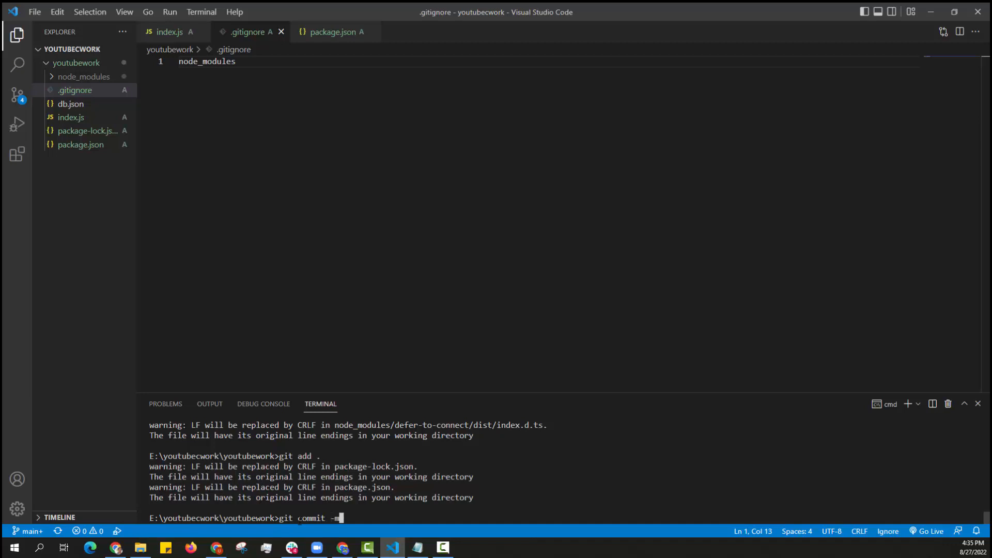
pyautogui.write('"complete1')
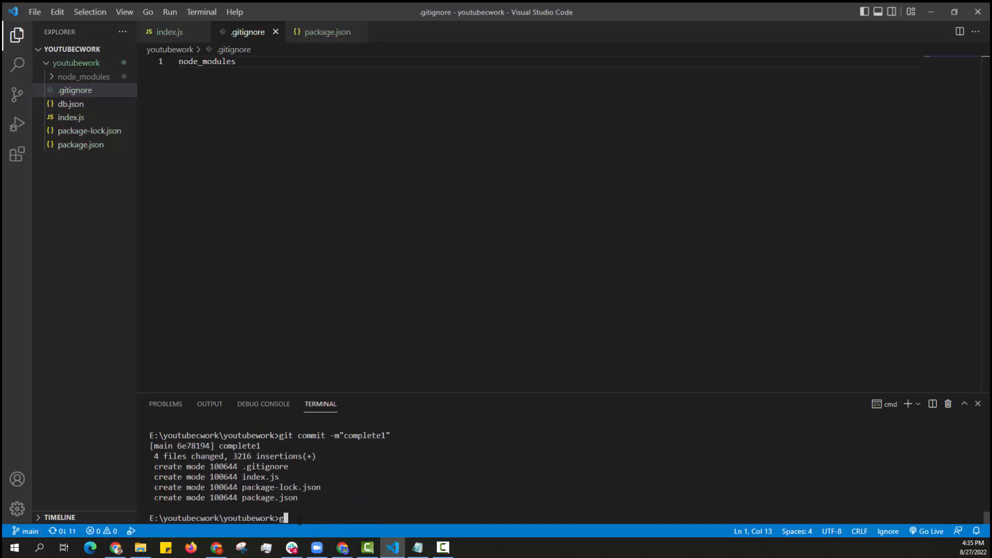
pyautogui.write('it push origin master')
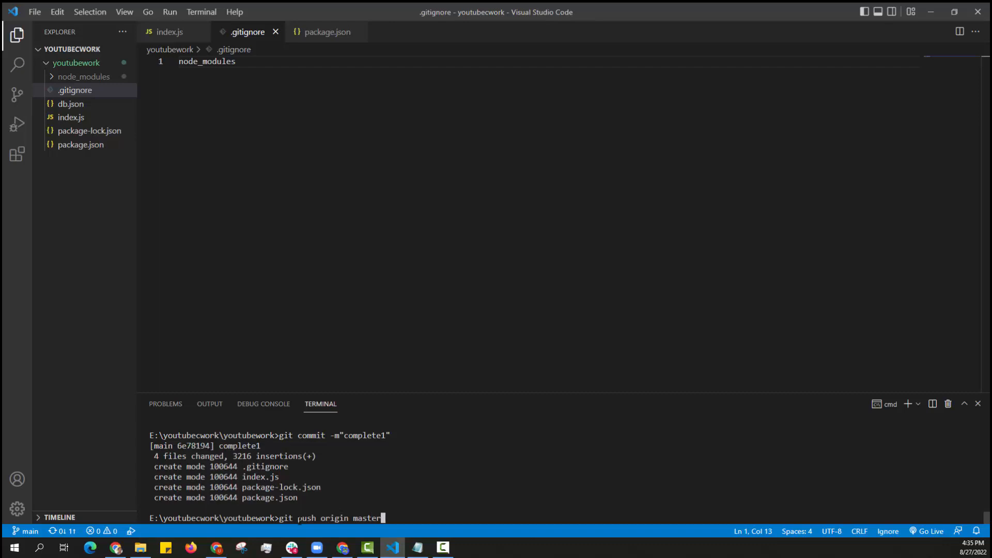
pyautogui.write('main')
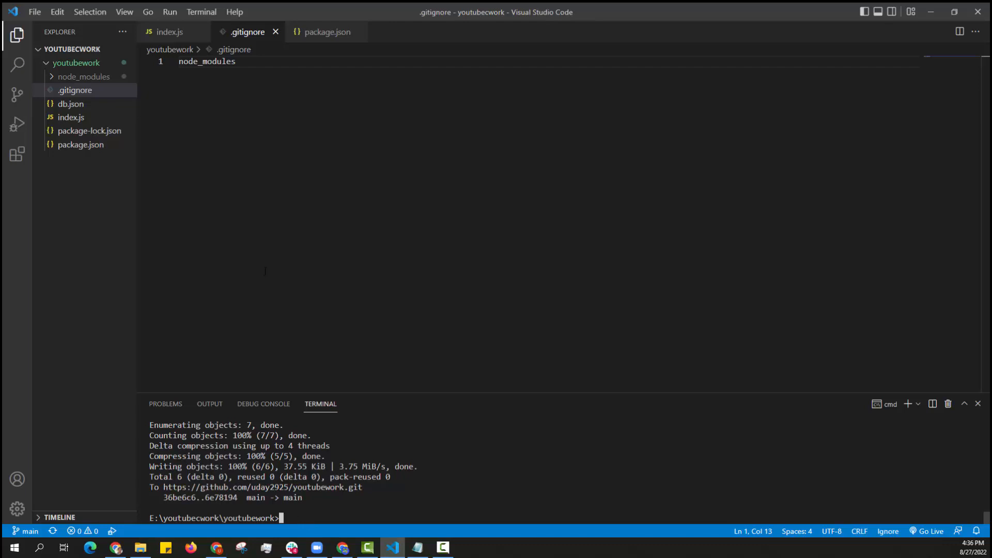
# - Switch to the Heroku apps dashboard in Chrome and open the New menu
pyautogui.click(84, 76)
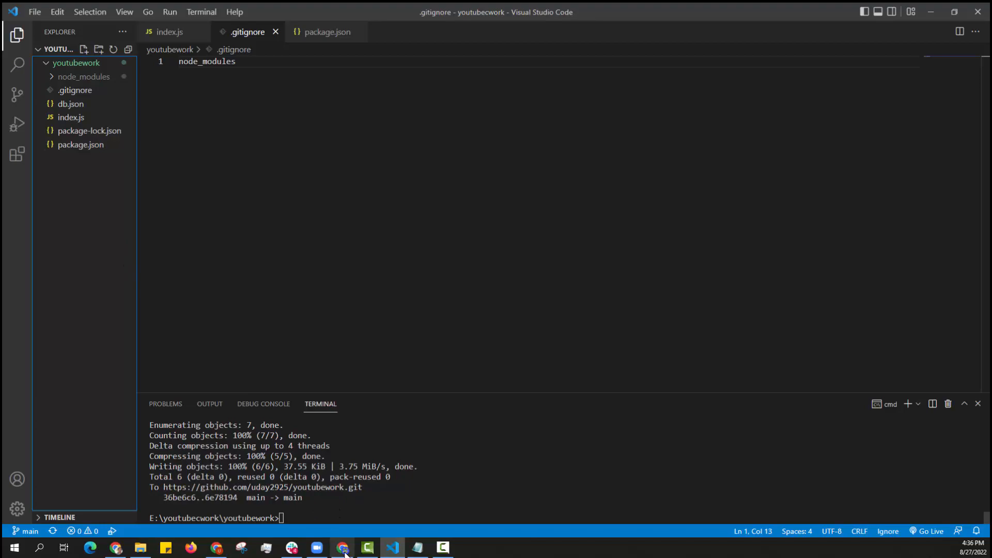
pyautogui.click(342, 547)
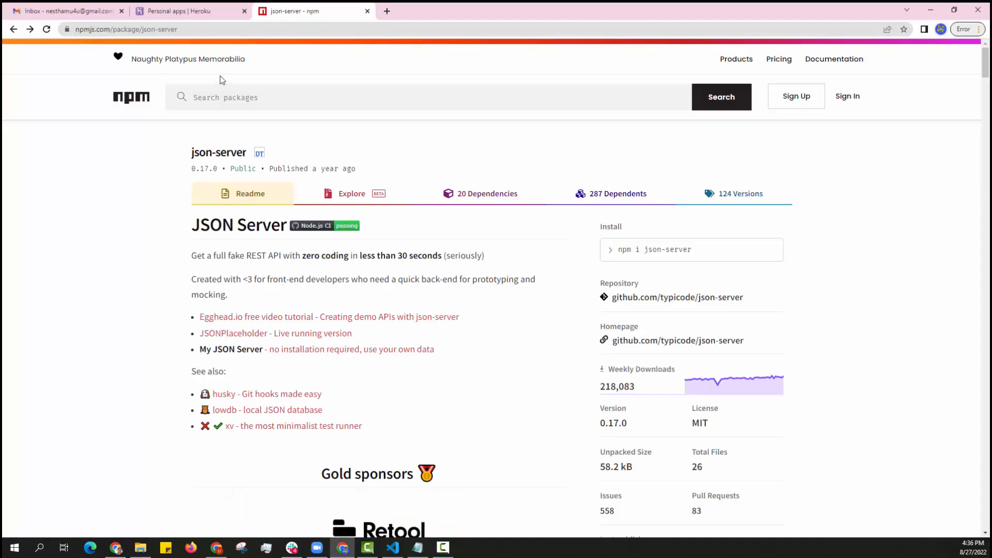
pyautogui.click(190, 11)
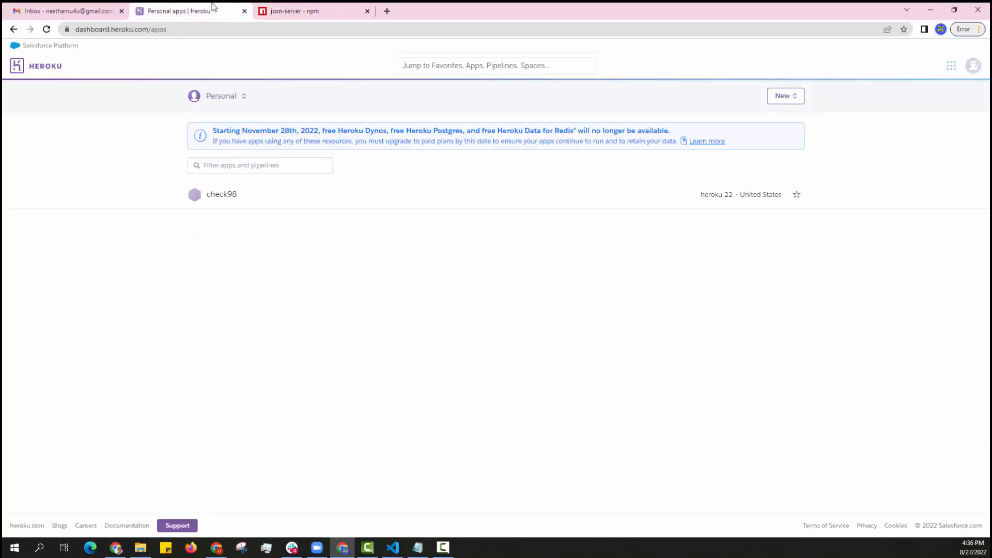
pyautogui.moveTo(780, 131)
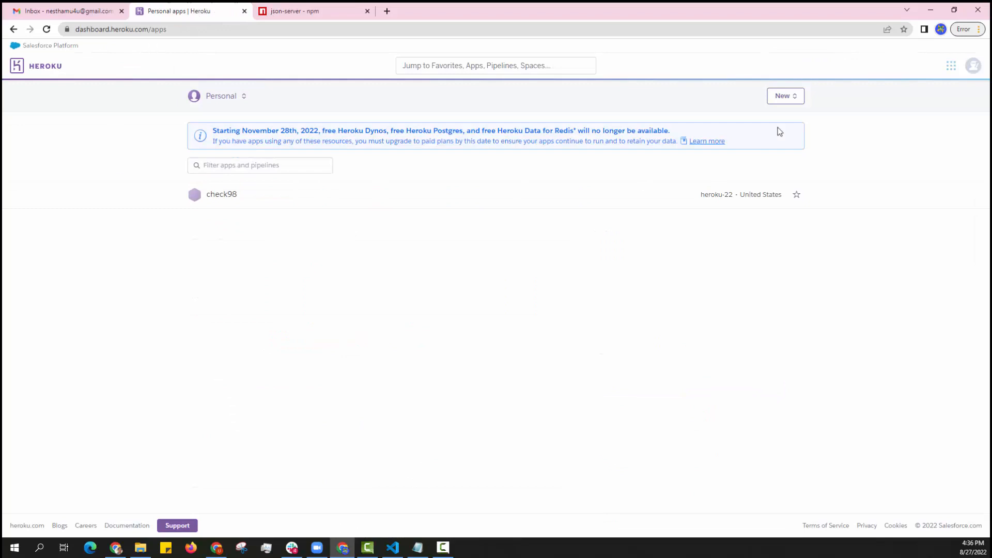
pyautogui.click(784, 95)
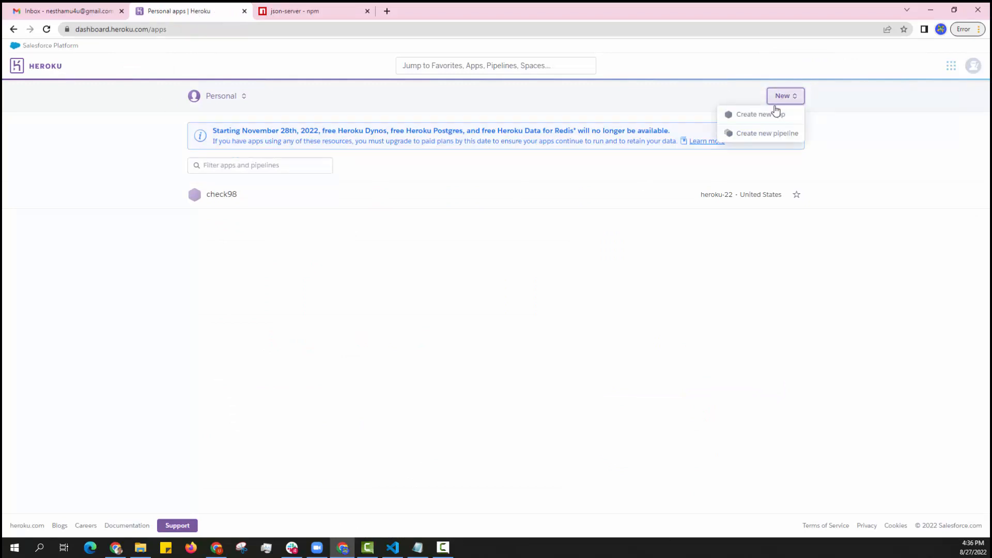
# - Create a new Heroku app with the name test9010
pyautogui.click(756, 114)
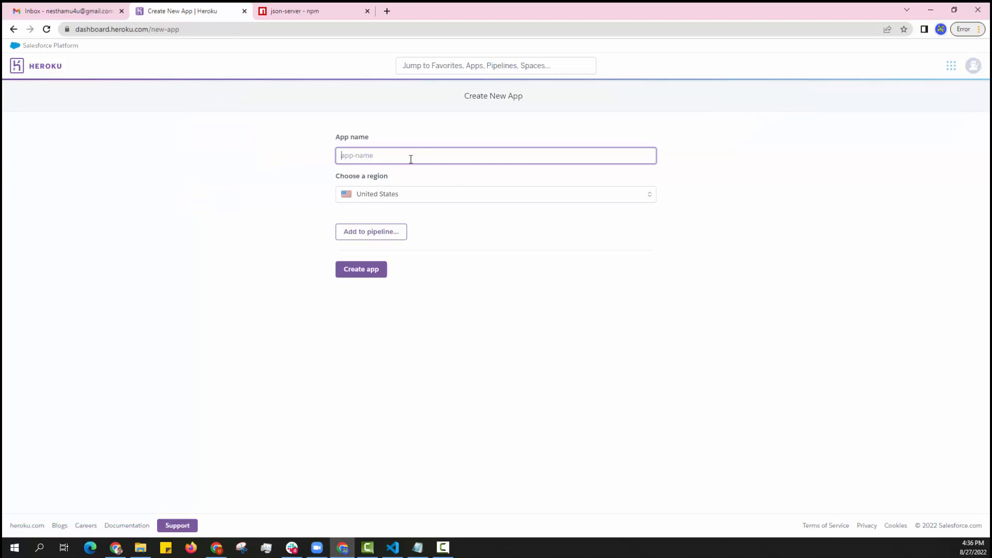
pyautogui.write('t')
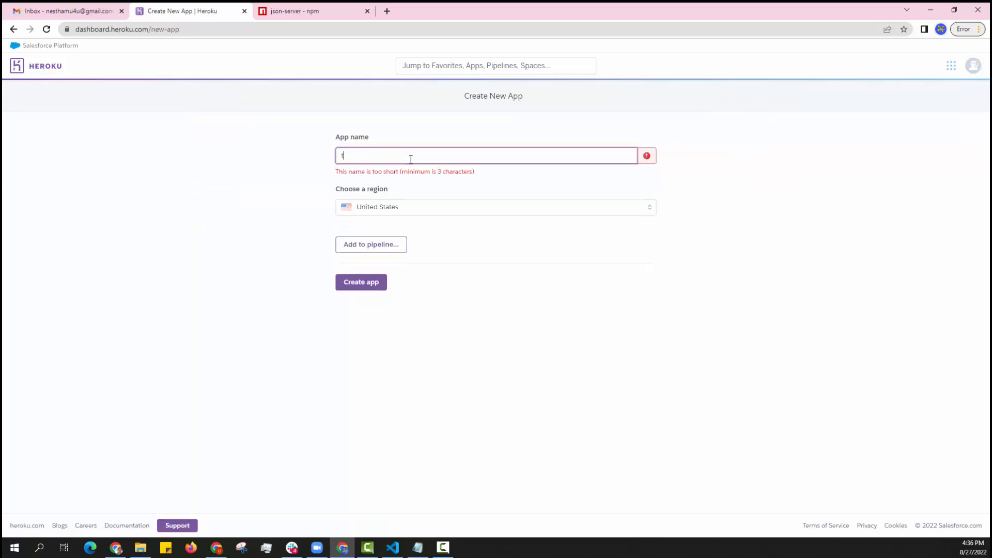
pyautogui.write('est9010')
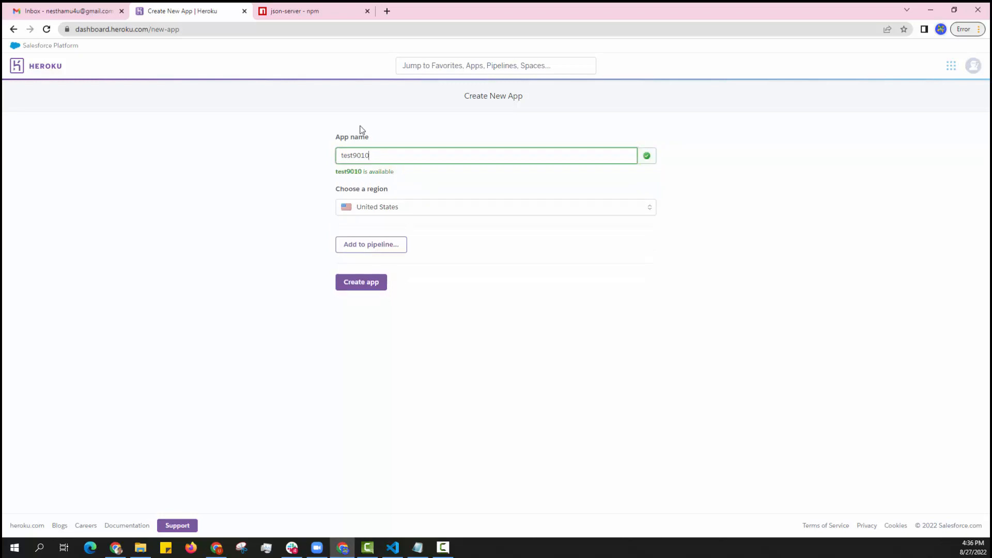
pyautogui.click(360, 282)
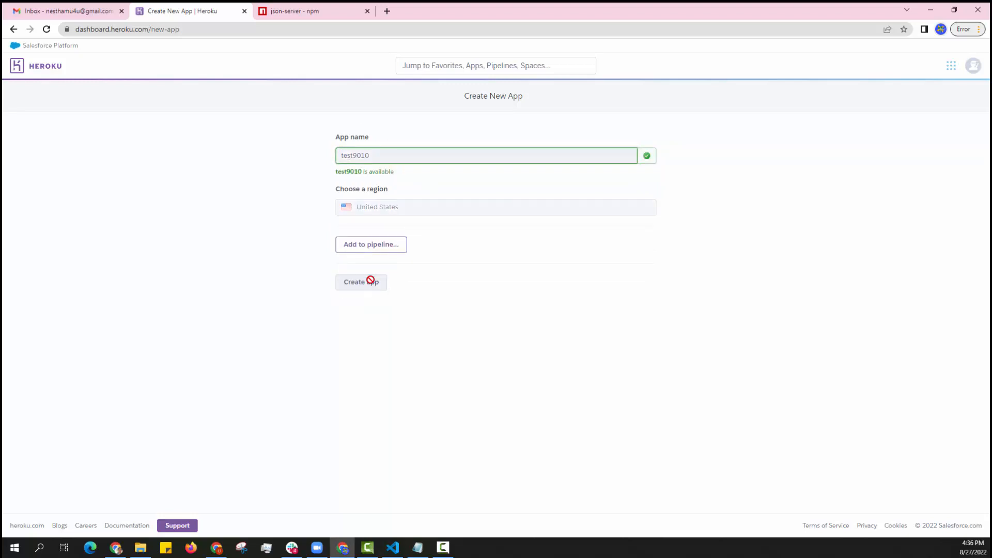
pyautogui.click(361, 282)
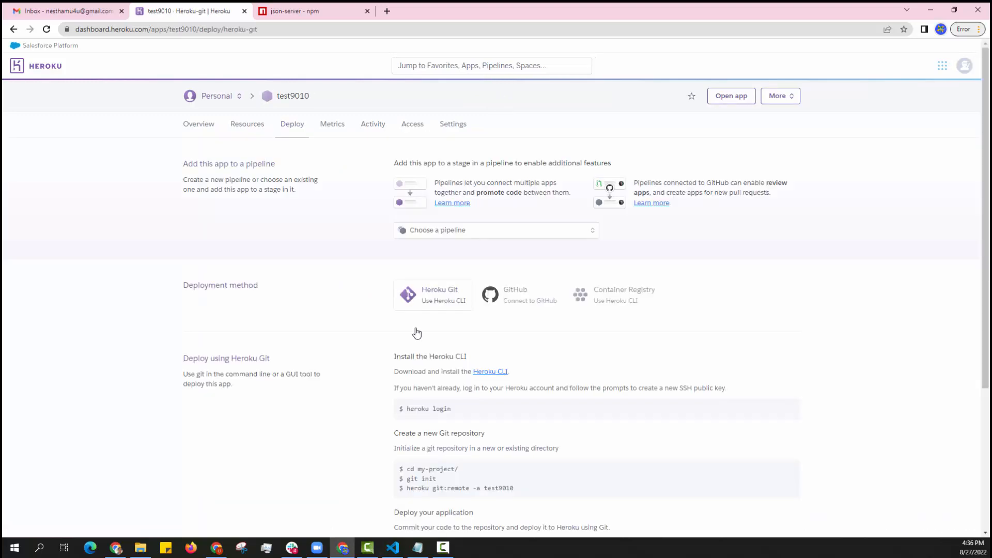
# - Review the Heroku CLI install article, then select the heroku login command on the Deploy page
pyautogui.scroll(-3)
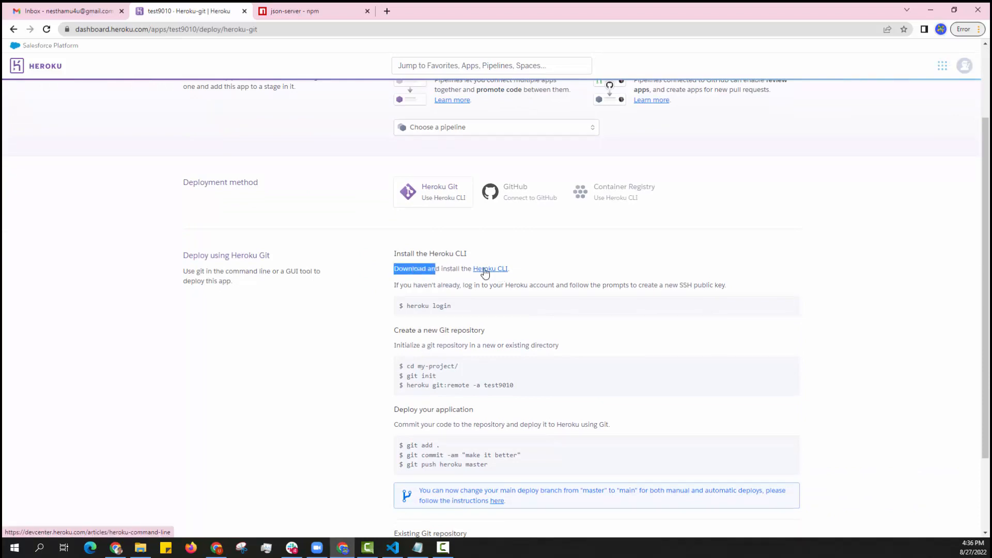
pyautogui.click(490, 268)
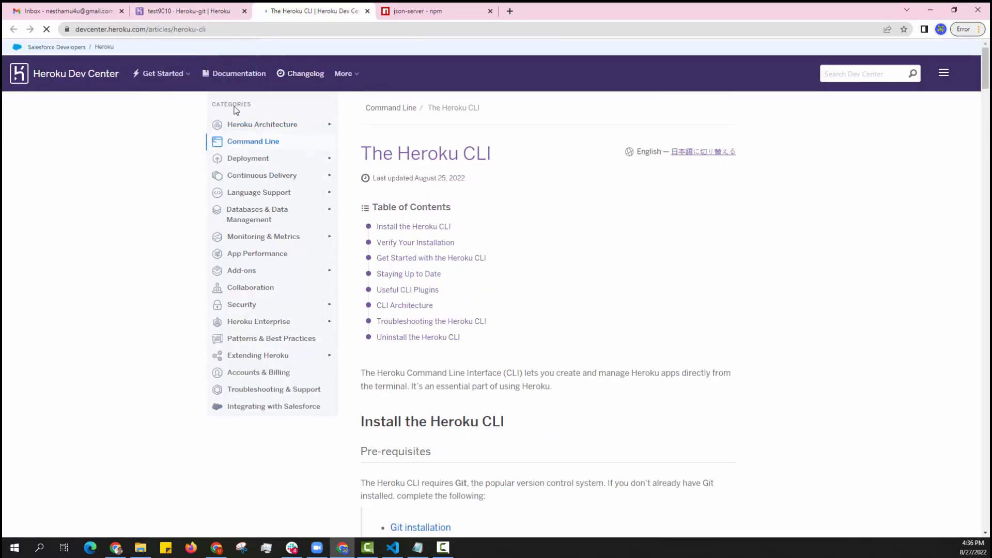
pyautogui.scroll(-3)
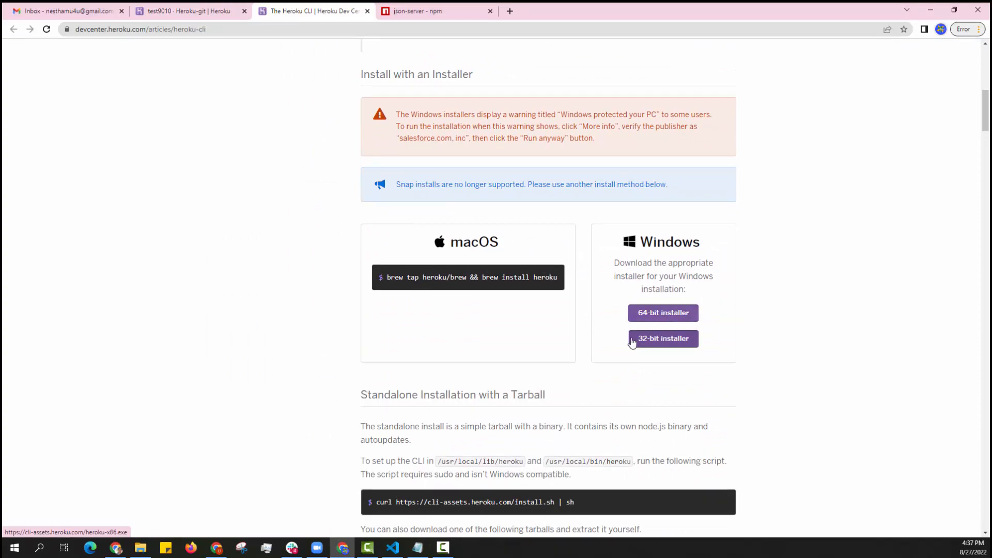
pyautogui.moveTo(380, 281)
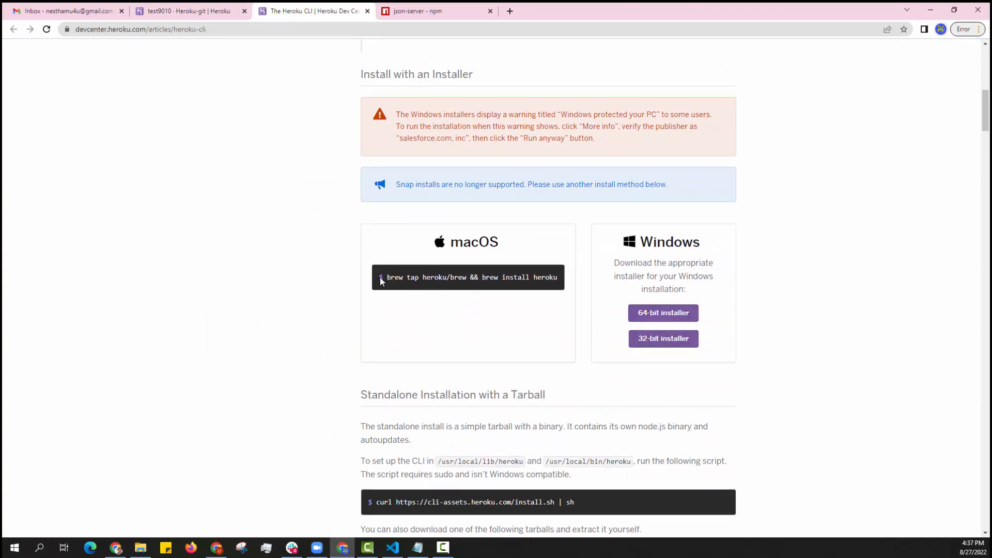
pyautogui.scroll(3)
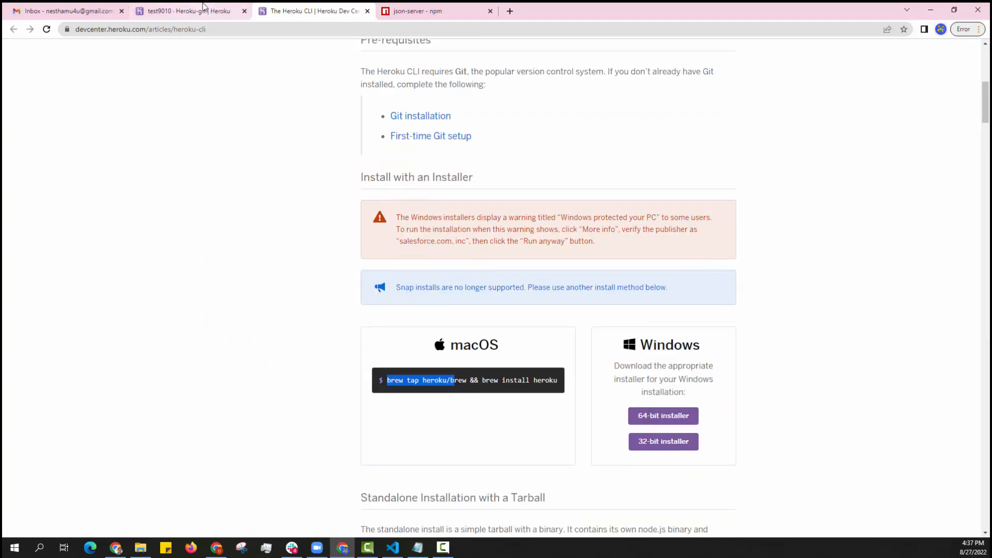
pyautogui.click(187, 11)
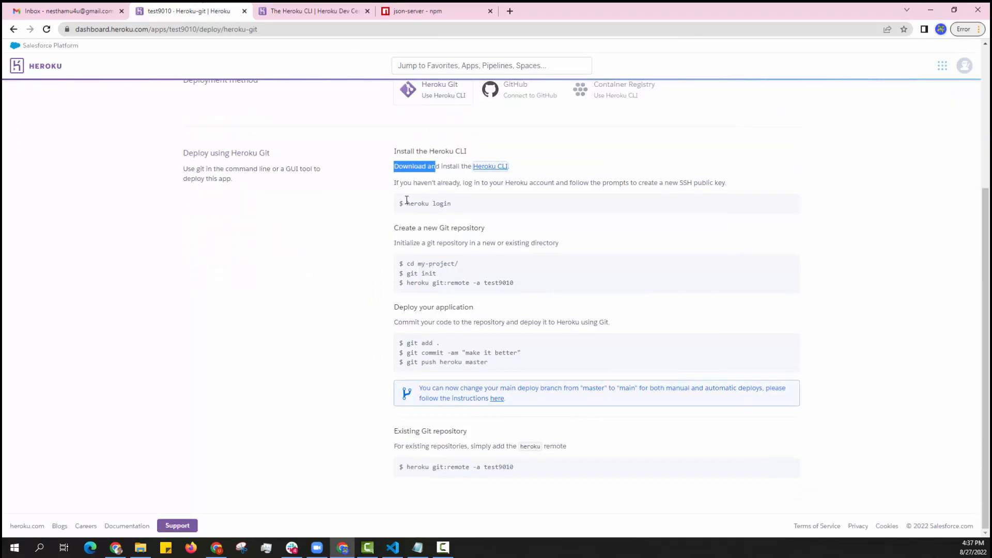
pyautogui.doubleClick(428, 203)
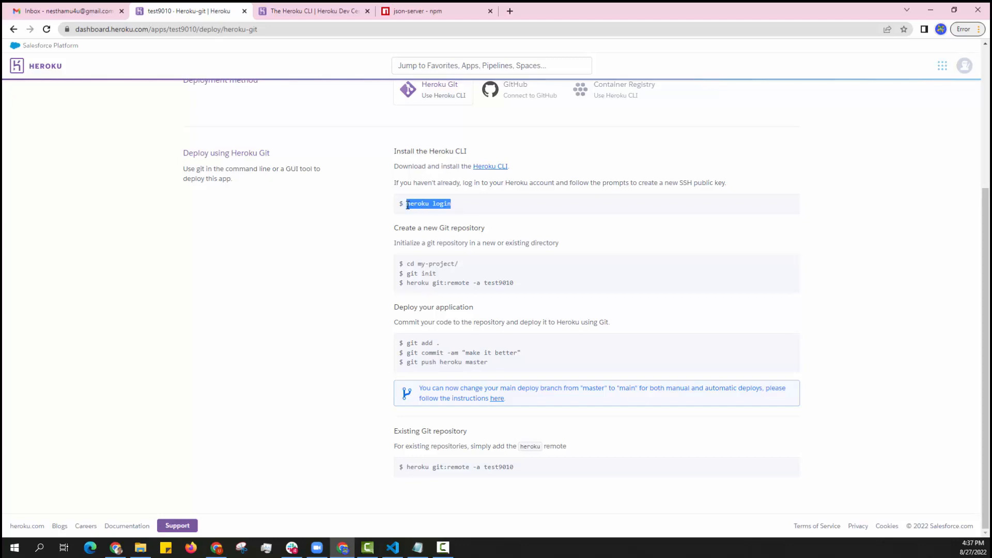
pyautogui.click(392, 547)
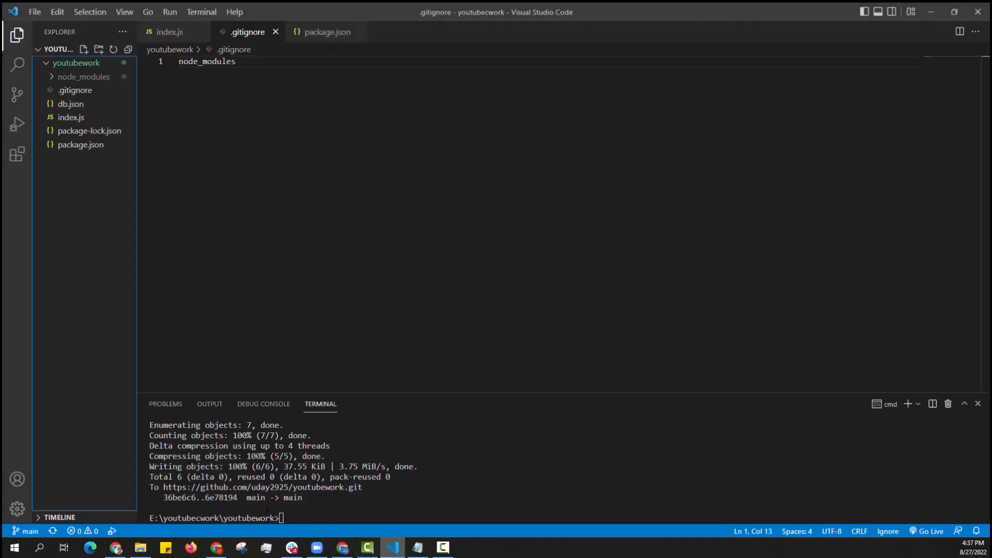
# - Run heroku login in the terminal and authorize the CLI login in the browser
pyautogui.write('heroku login')
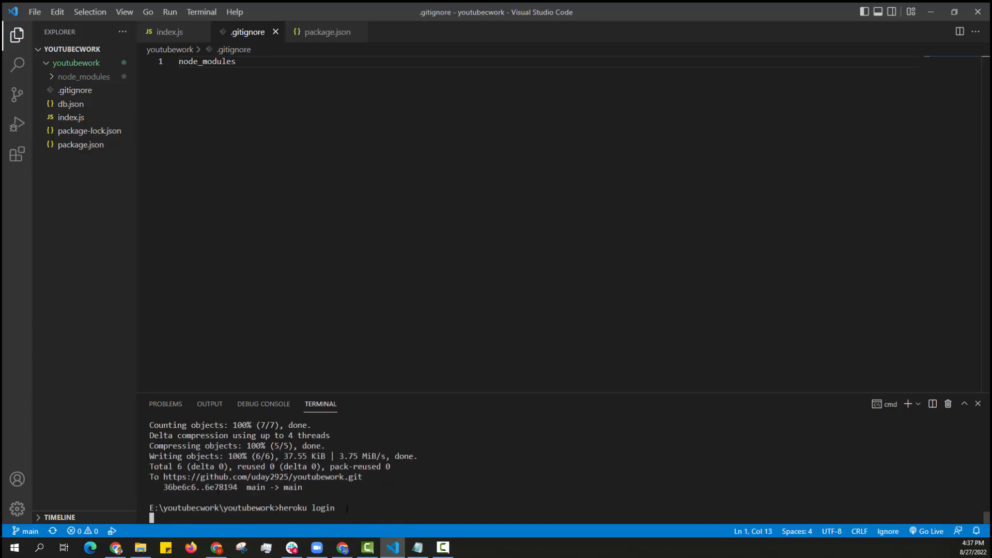
pyautogui.press('Return')
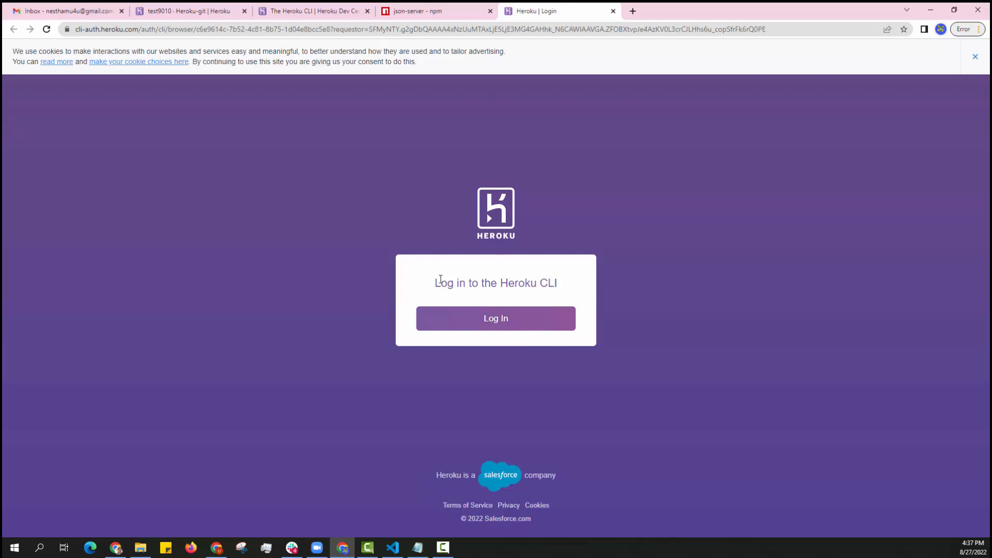
pyautogui.click(495, 318)
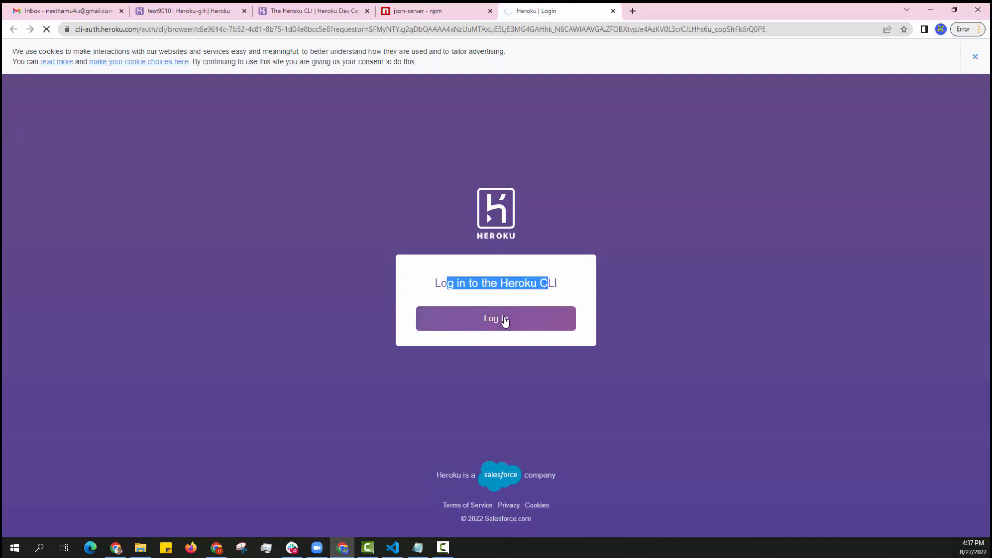
pyautogui.click(496, 318)
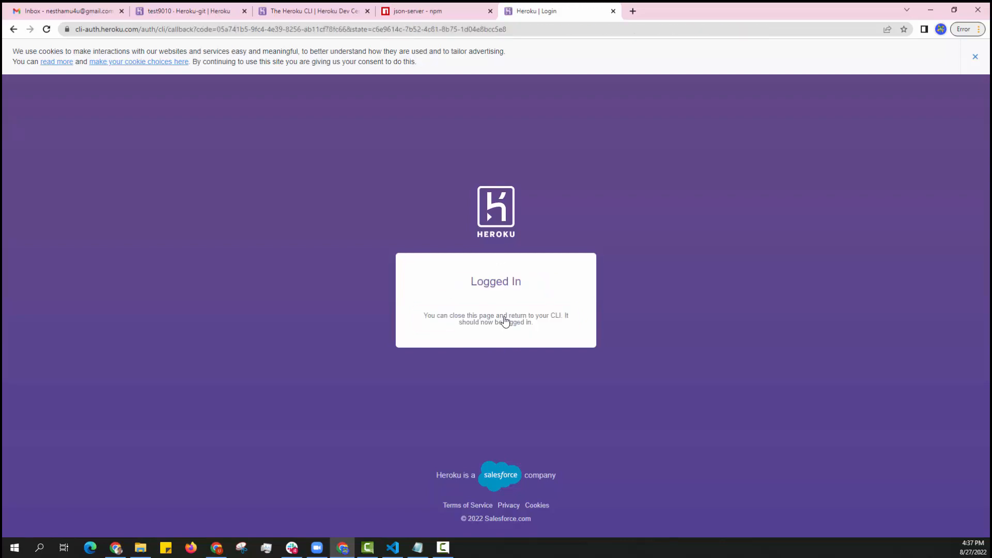
pyautogui.moveTo(449, 541)
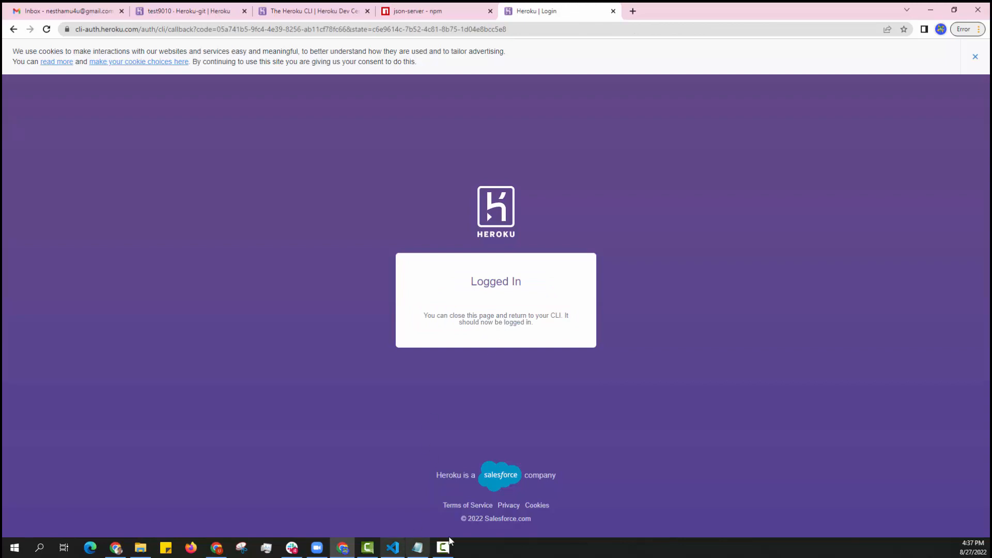
pyautogui.moveTo(391, 547)
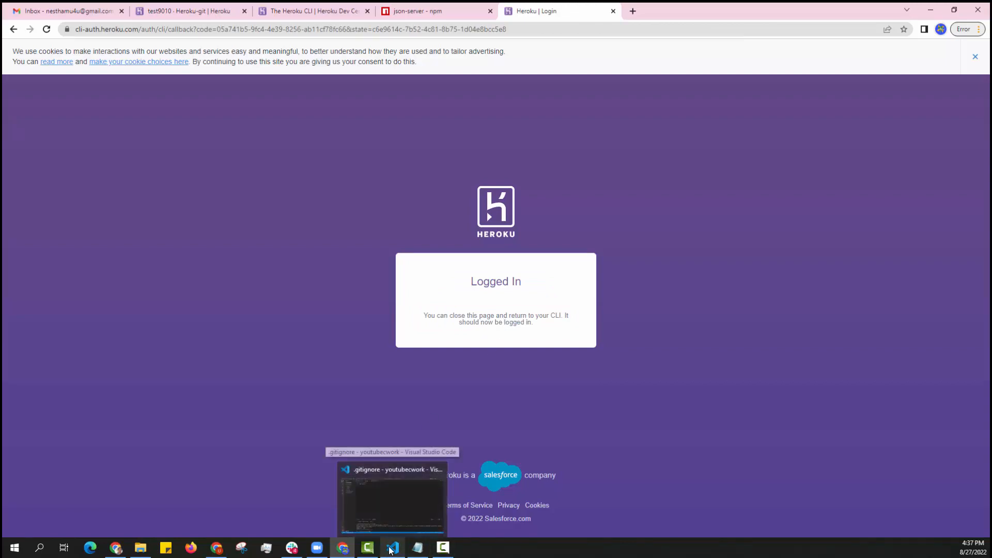
pyautogui.click(391, 498)
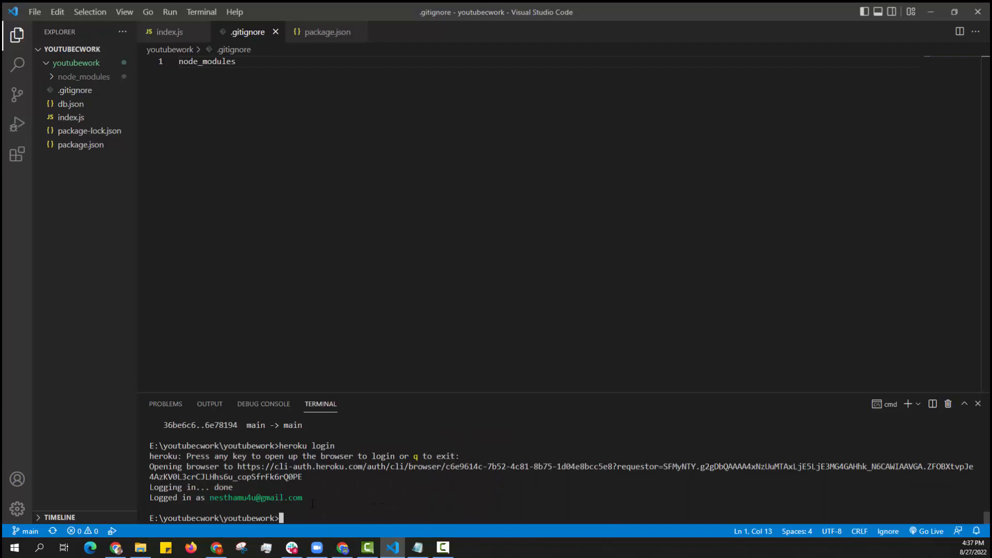
# - Place VS Code beside the Chrome tab showing the test9010 Heroku Git deploy instructions
pyautogui.doubleClick(256, 497)
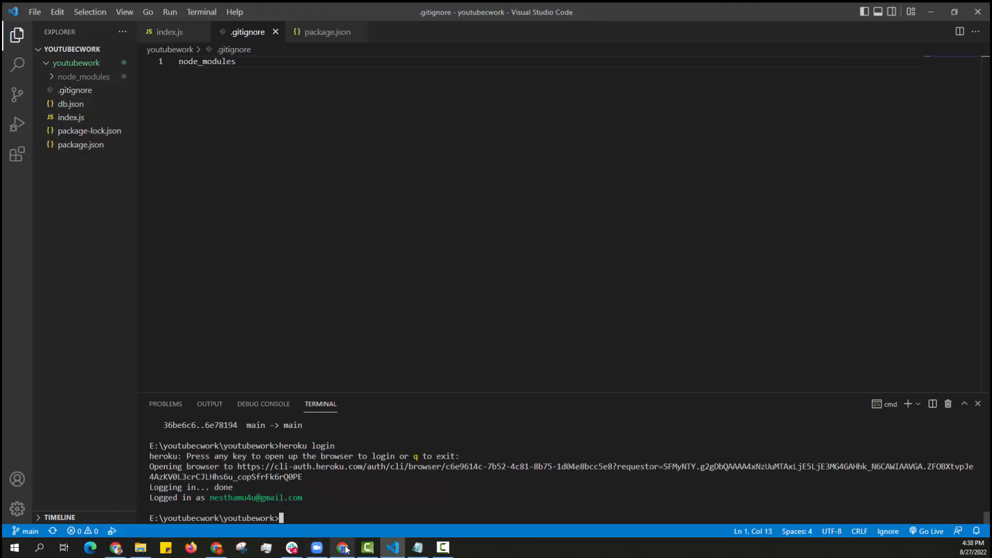
pyautogui.click(343, 547)
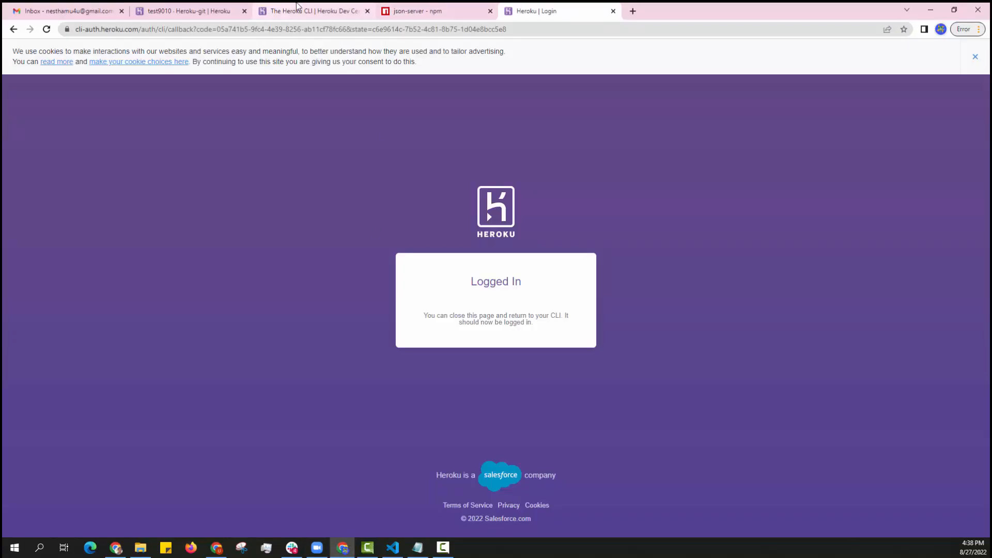
pyautogui.click(366, 10)
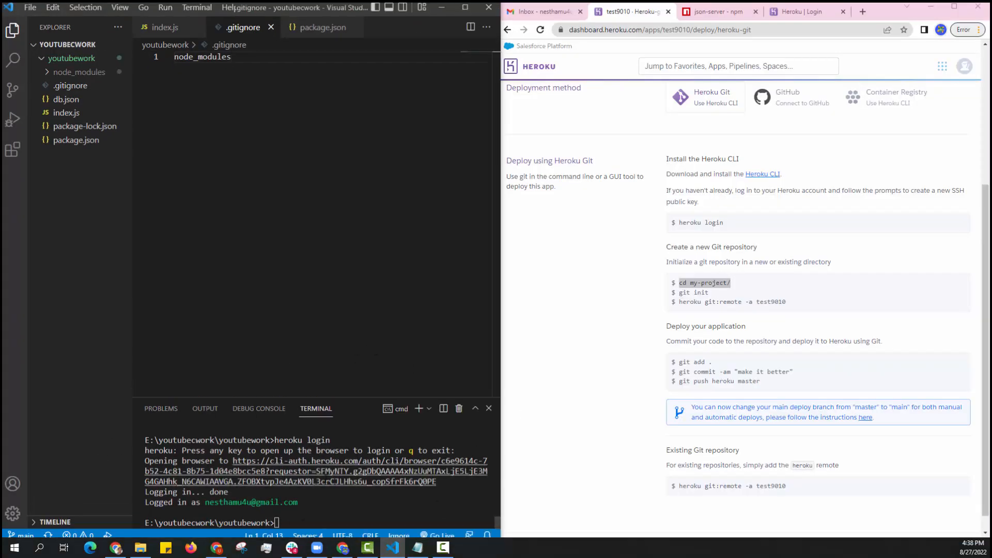
# - Run 'git init' and 'heroku git:remote -a test9010' in the VS Code terminal
pyautogui.scroll(-3)
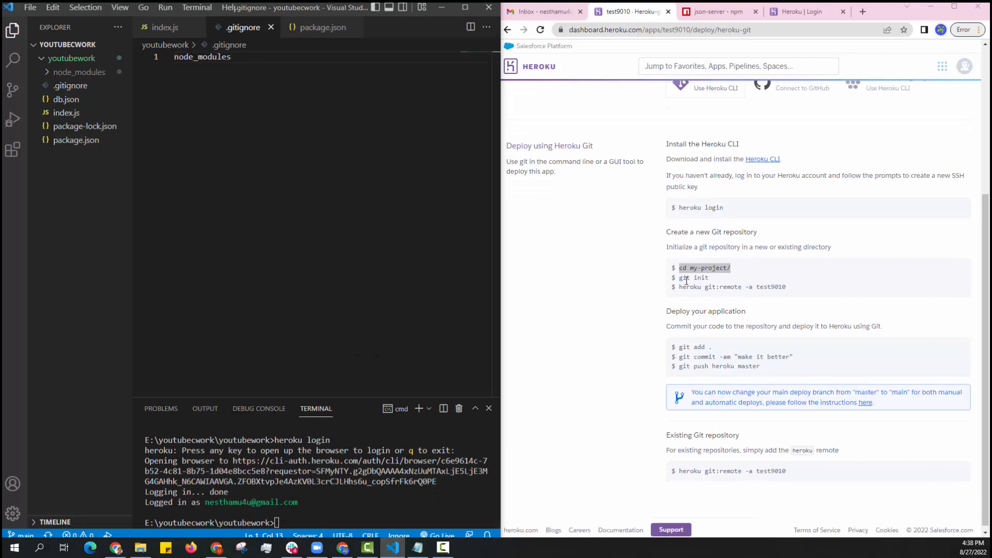
pyautogui.doubleClick(693, 274)
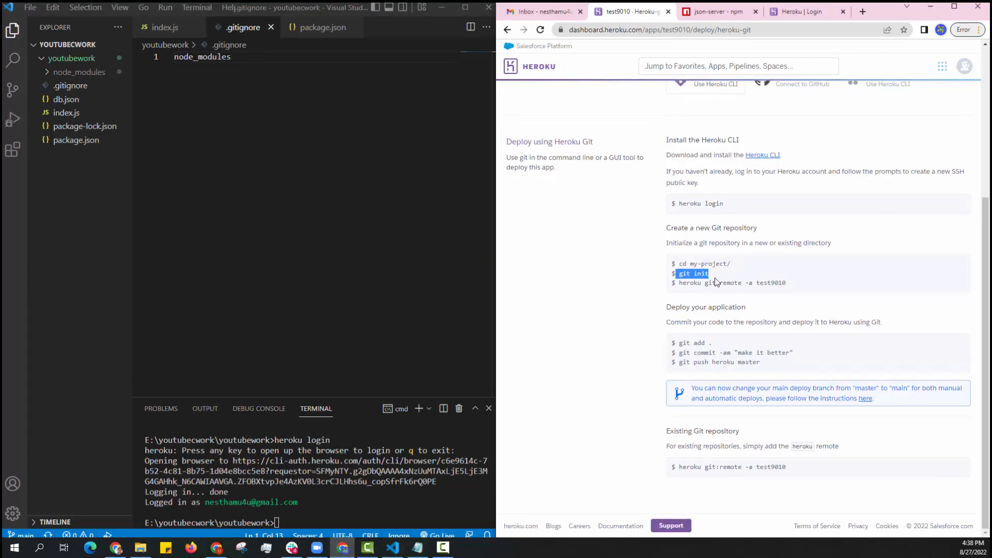
pyautogui.write('git init')
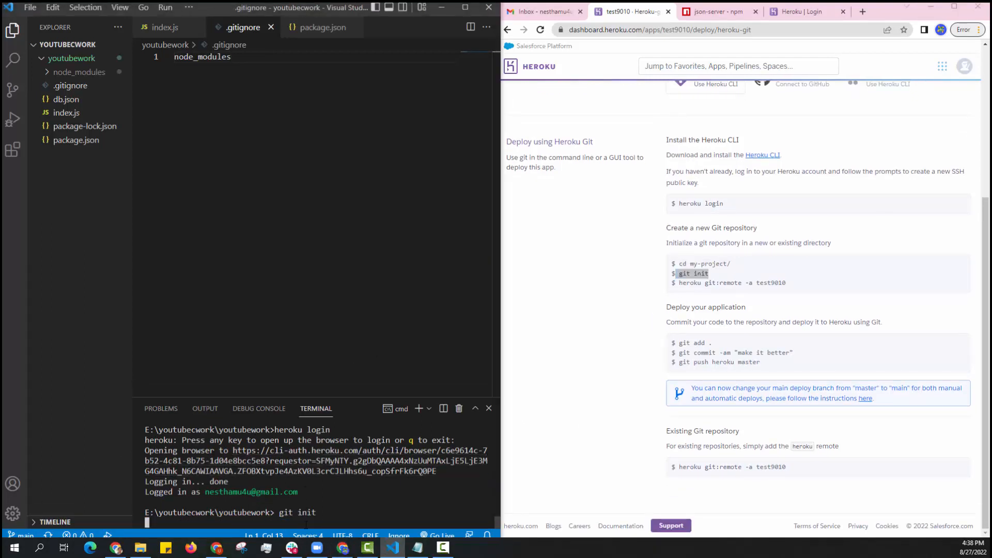
pyautogui.press('Return')
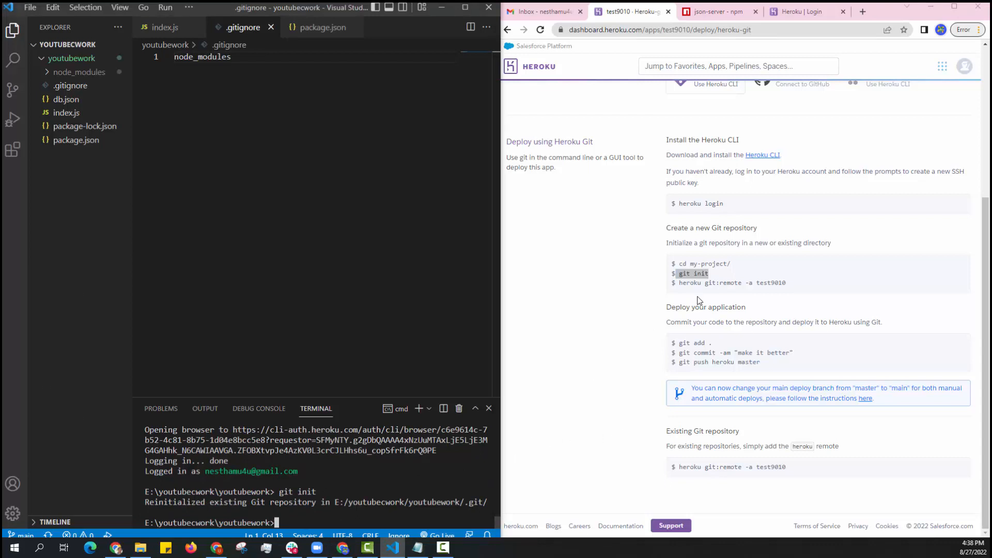
pyautogui.doubleClick(730, 283)
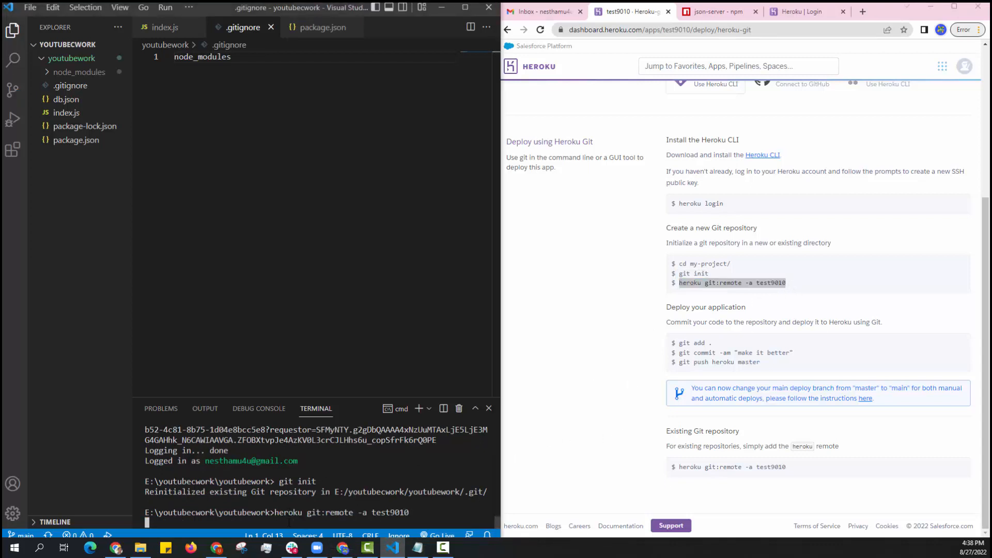
pyautogui.moveTo(531, 478)
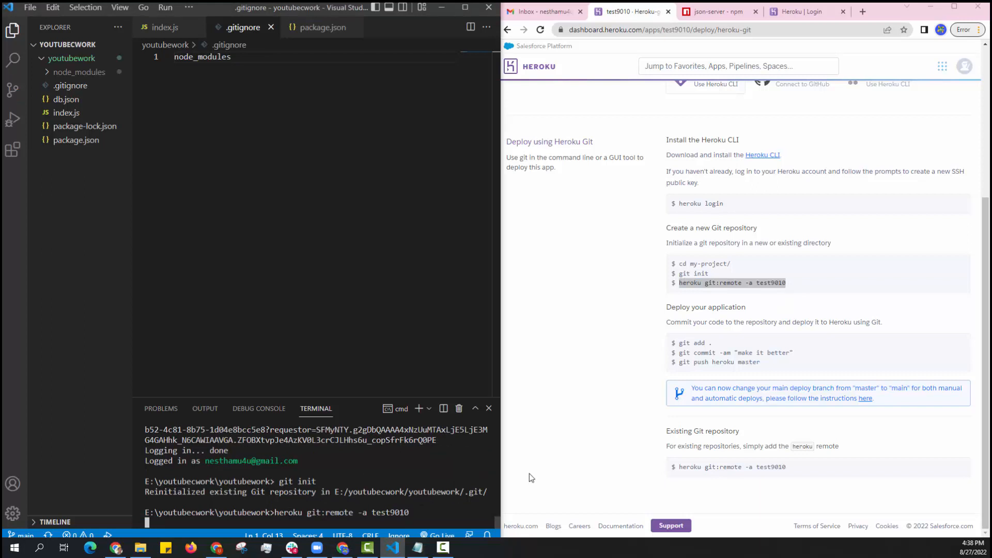
pyautogui.press('Return')
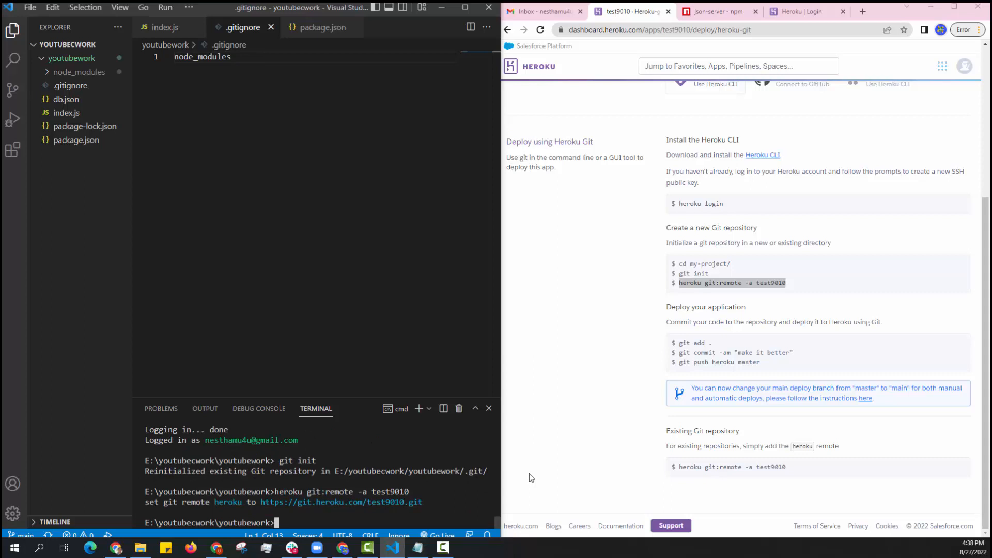
pyautogui.moveTo(611, 350)
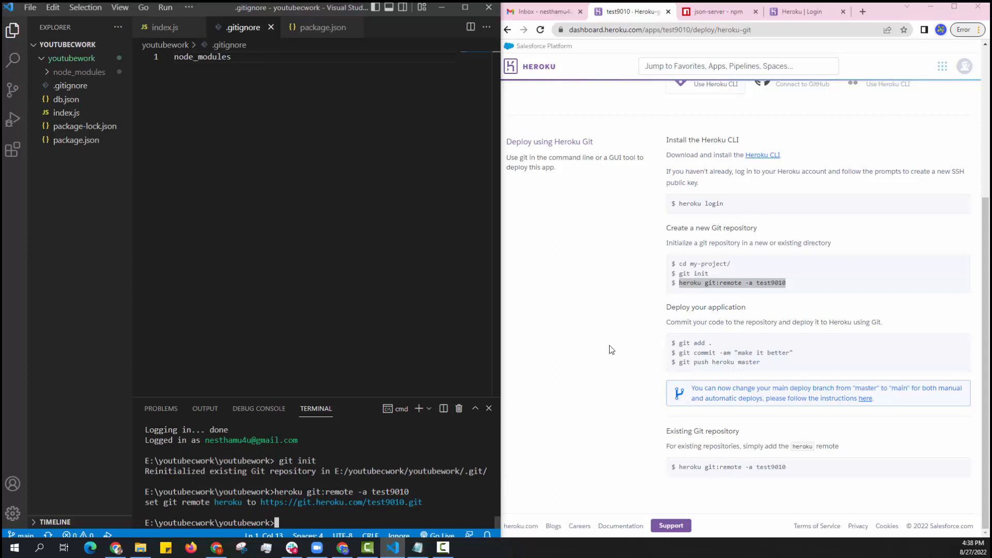
pyautogui.moveTo(675, 293)
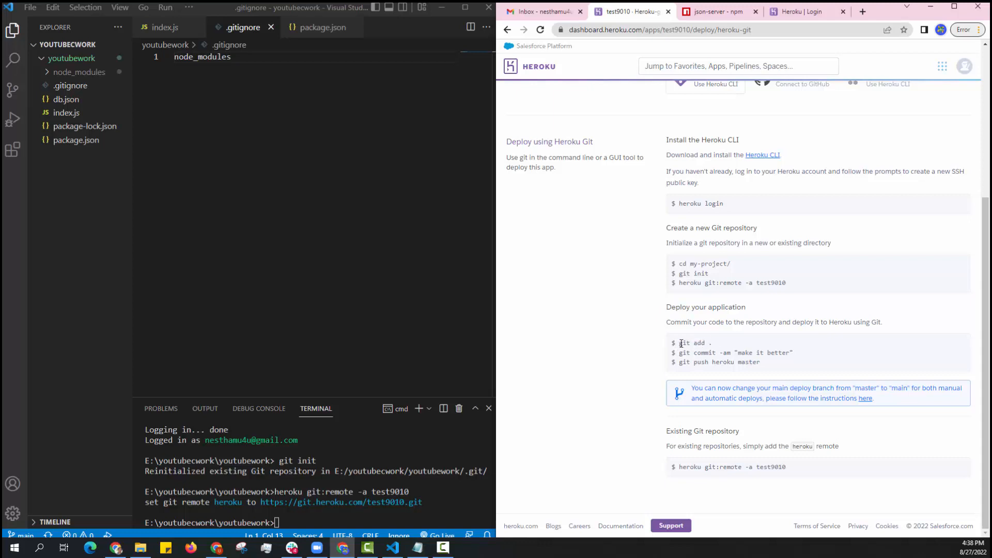
# - Stage all project files with 'git add .' in the terminal
pyautogui.doubleClick(694, 343)
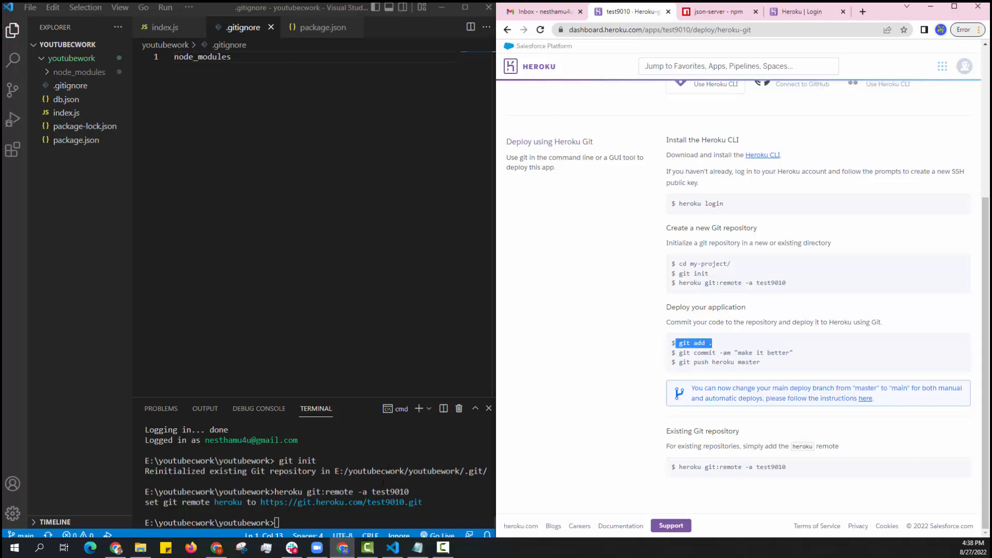
pyautogui.write('git add .')
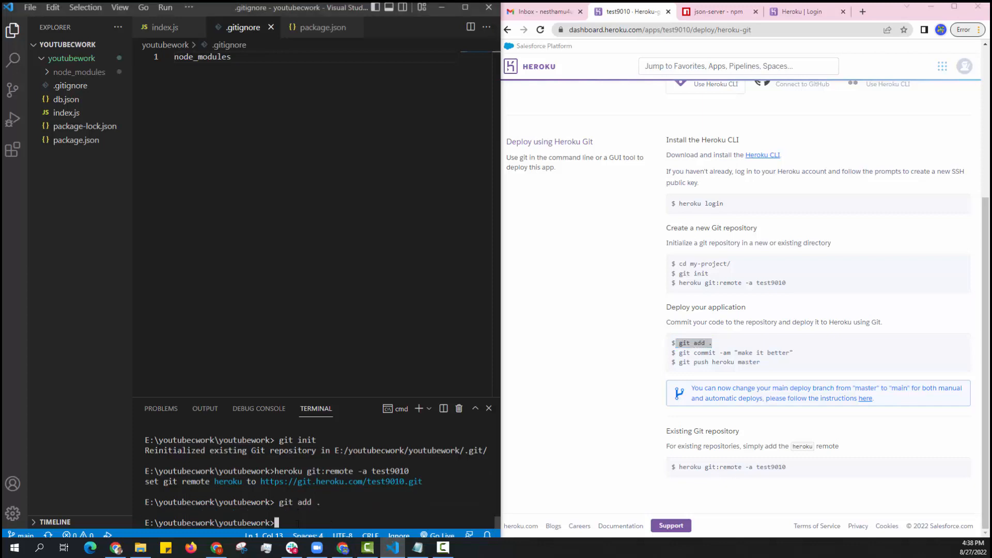
pyautogui.write('git add .')
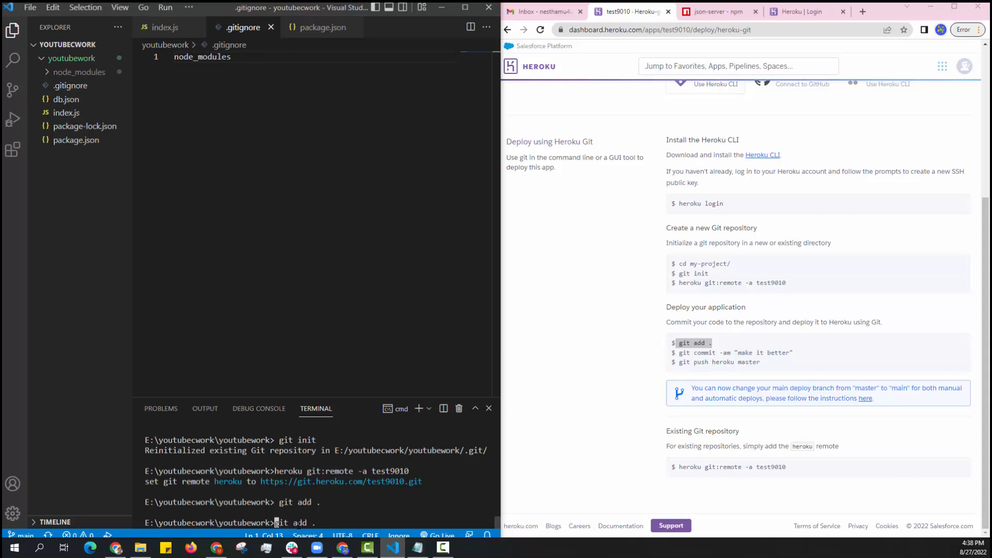
pyautogui.press('Return')
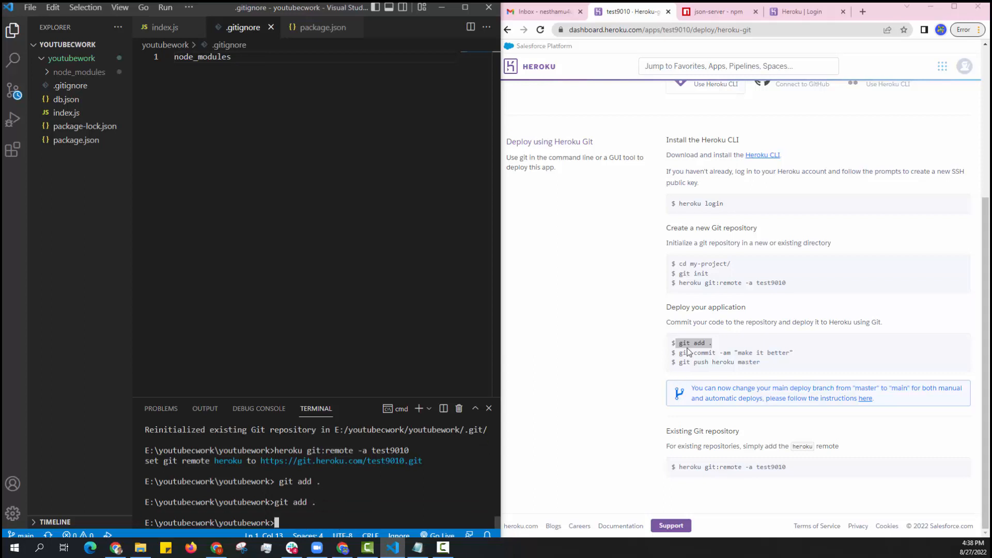
# - Commit with message 'make it better' and push to heroku main
pyautogui.doubleClick(734, 353)
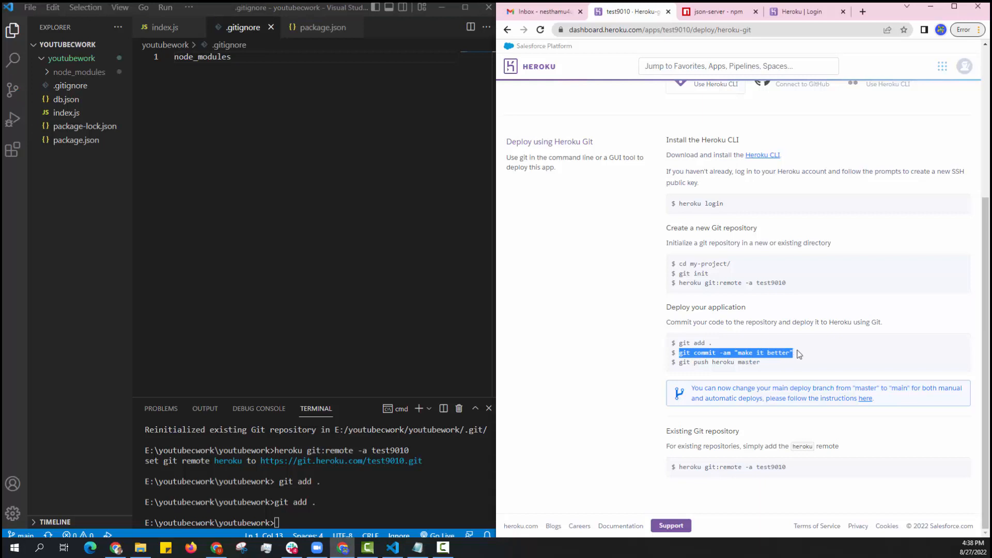
pyautogui.write('git commit -am "make it better"')
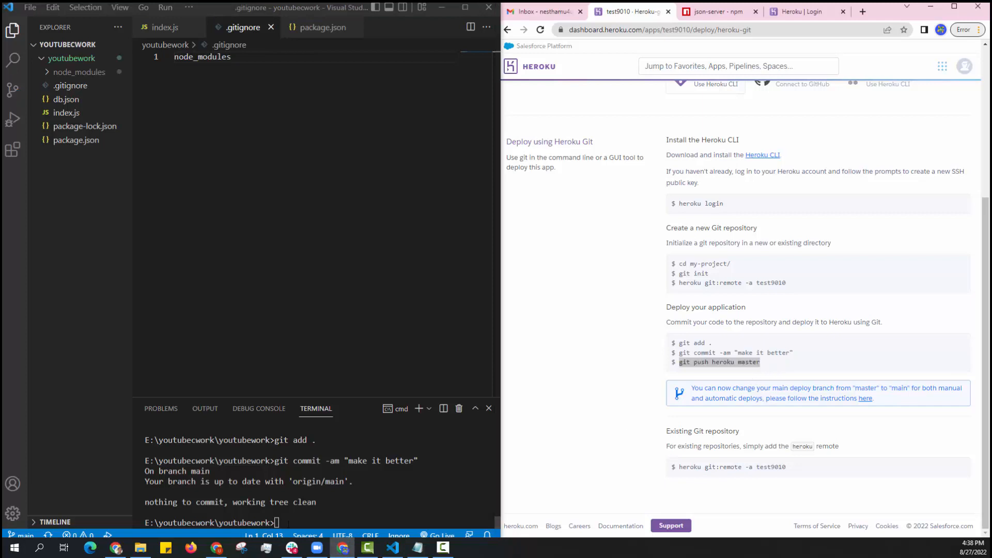
pyautogui.write('git push heroku m')
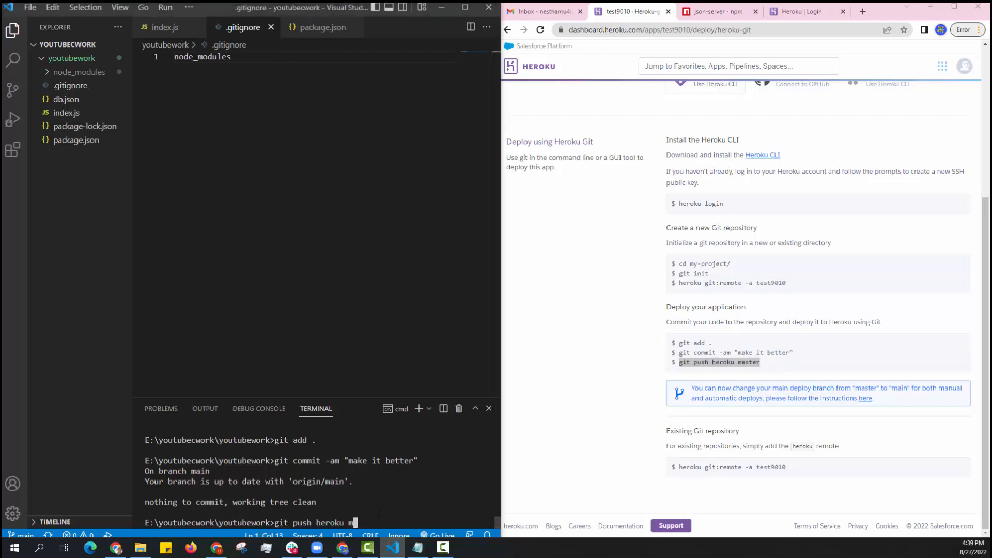
pyautogui.write('ain')
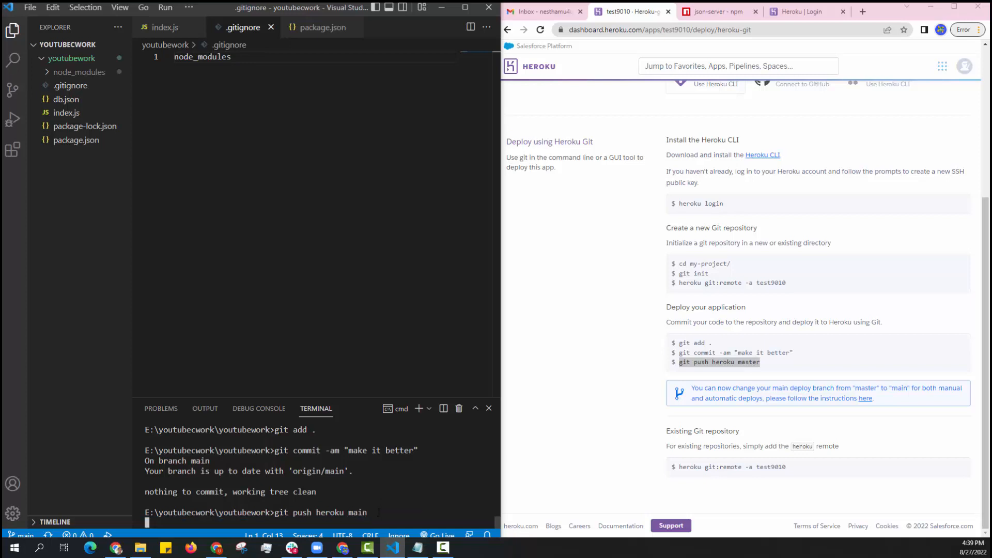
pyautogui.press('Return')
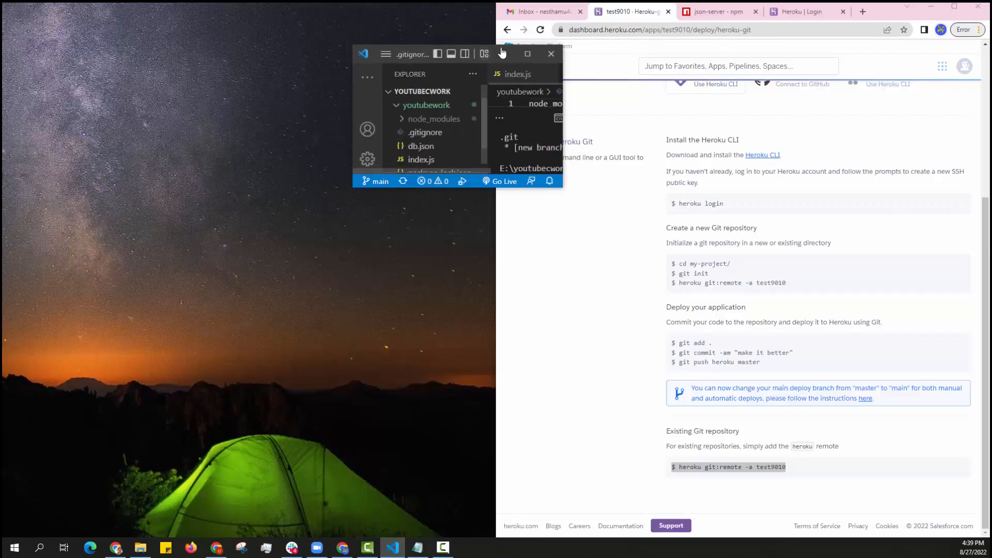
# - Open the deployed test9010 app from the top of the Heroku Deploy page
pyautogui.click(526, 53)
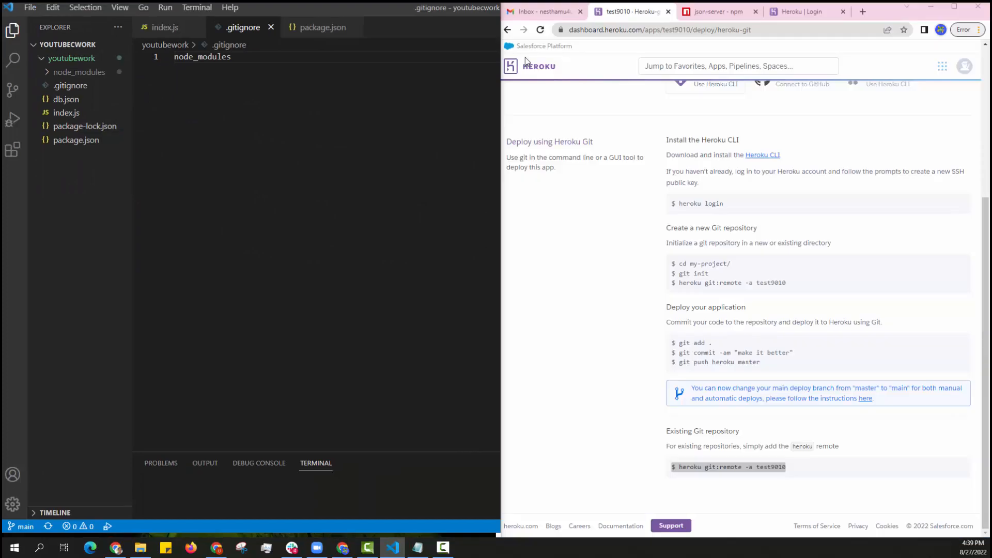
pyautogui.scroll(3)
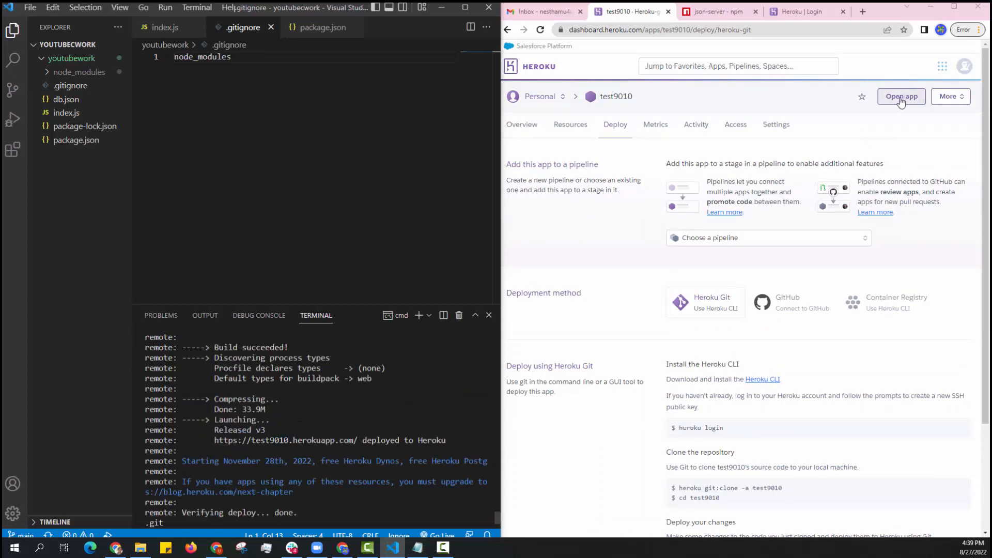
pyautogui.click(901, 96)
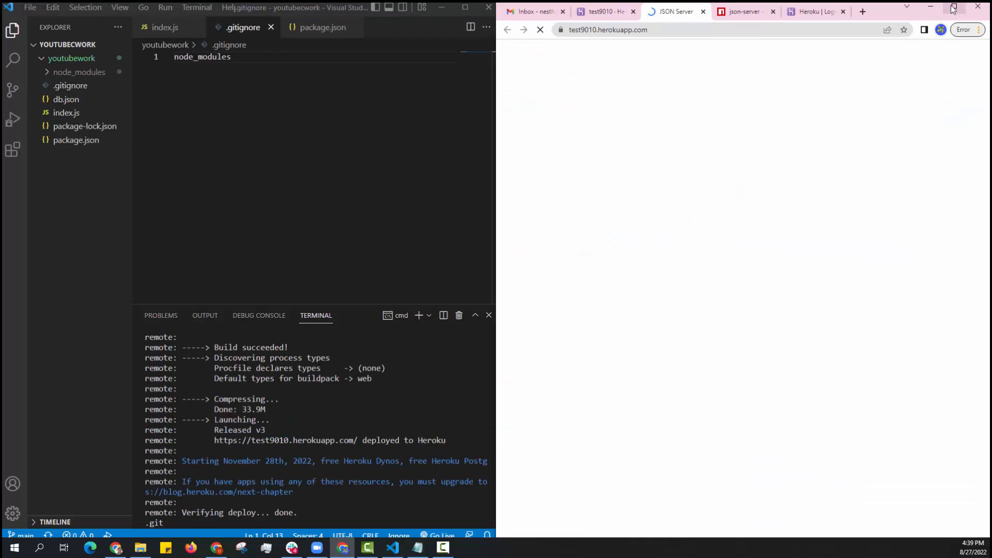
# - Maximize the browser and view the six colour records at the /data resource
pyautogui.click(951, 6)
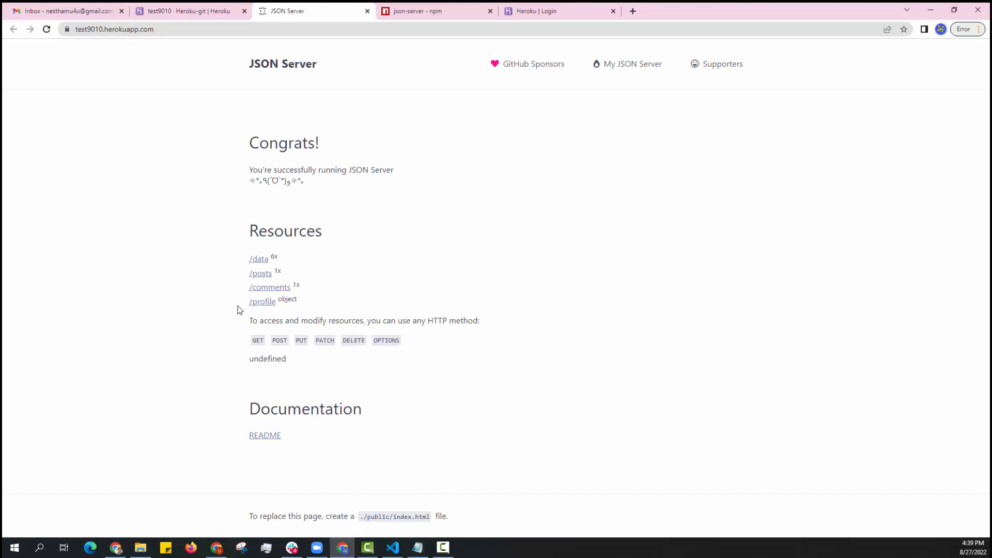
pyautogui.moveTo(259, 262)
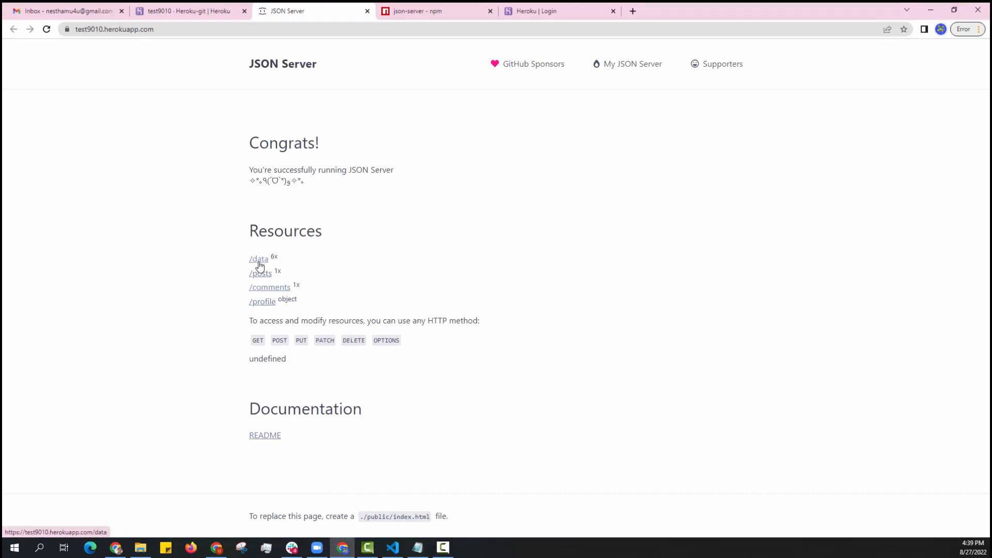
pyautogui.click(258, 258)
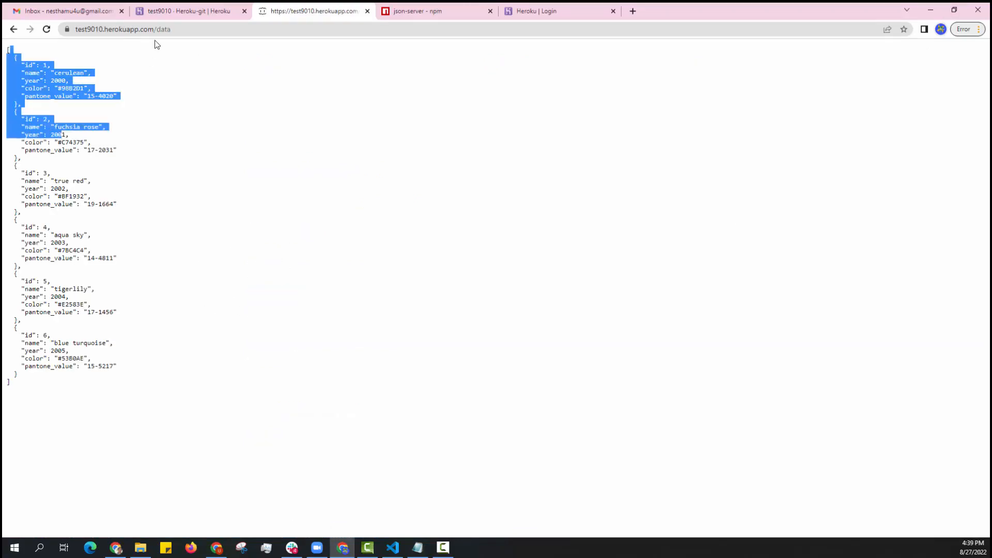